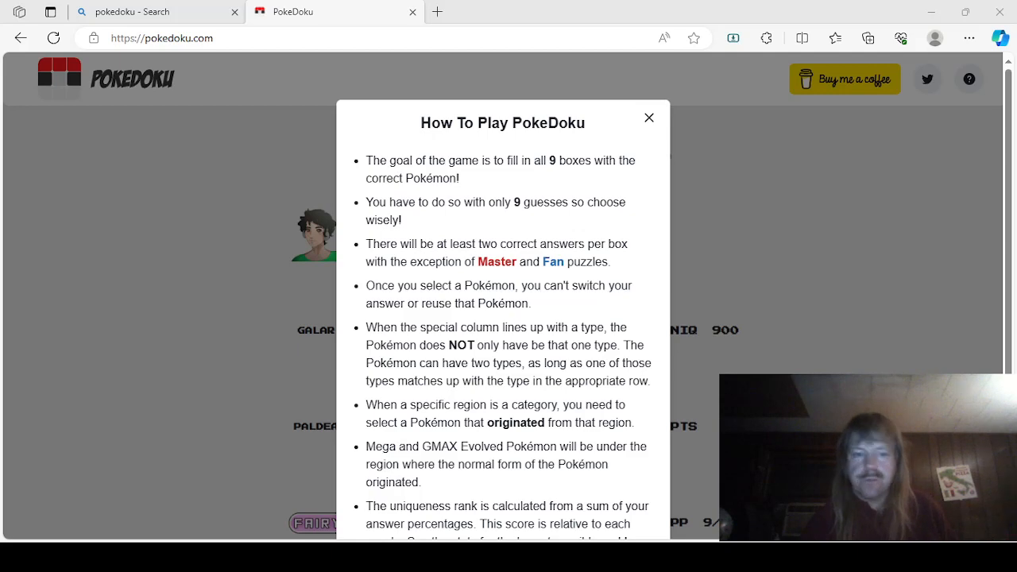
pyautogui.moveTo(649, 118)
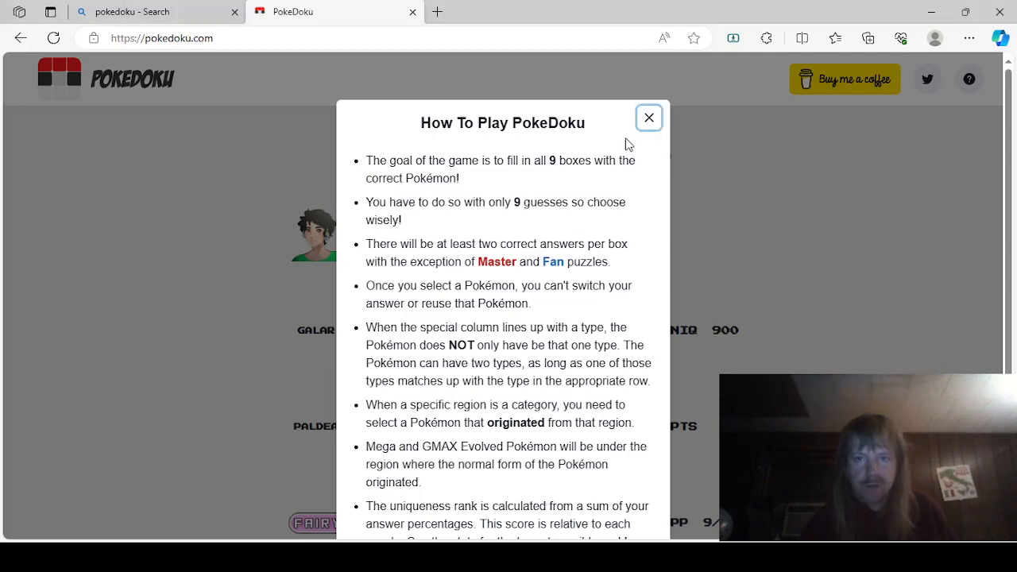
# Dismiss the How To Play rules to reveal the empty Master Puzzle board.
pyautogui.click(648, 118)
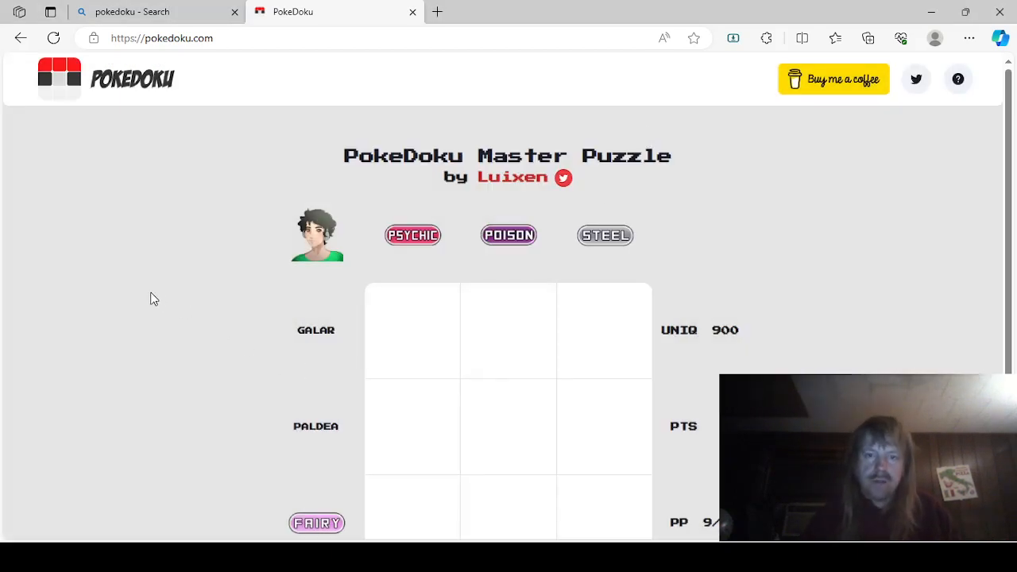
pyautogui.moveTo(169, 277)
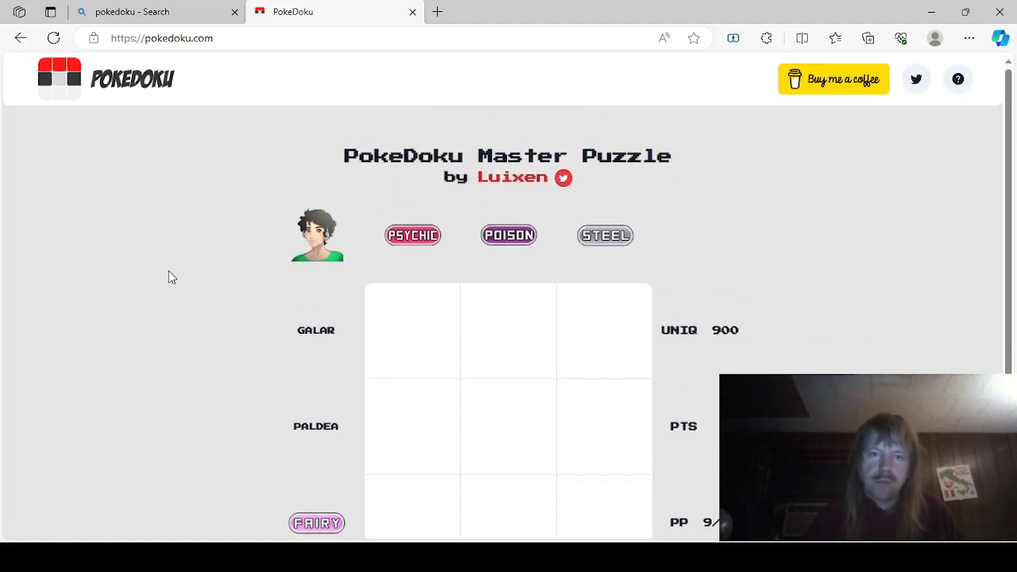
pyautogui.scroll(-3)
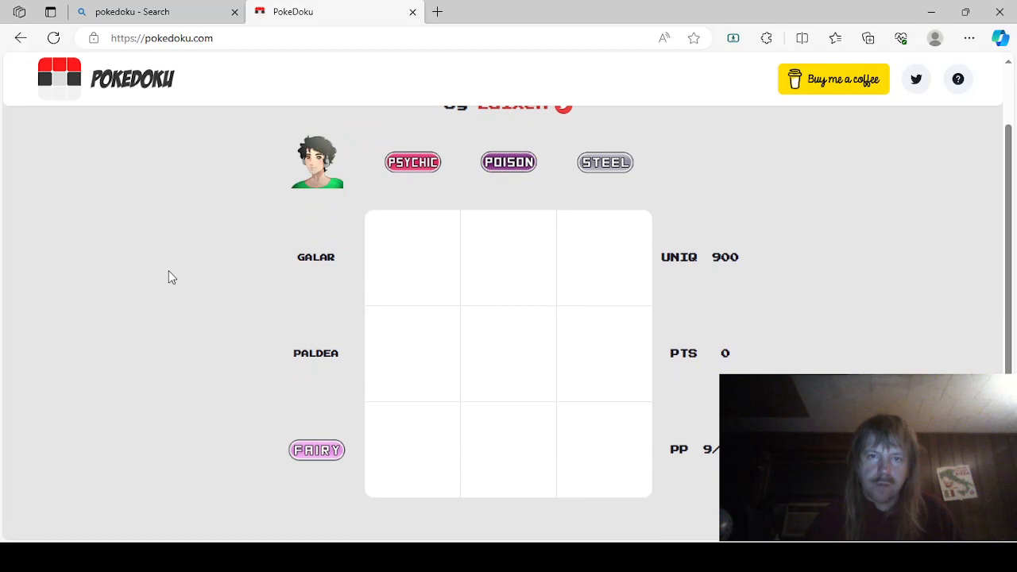
pyautogui.moveTo(174, 285)
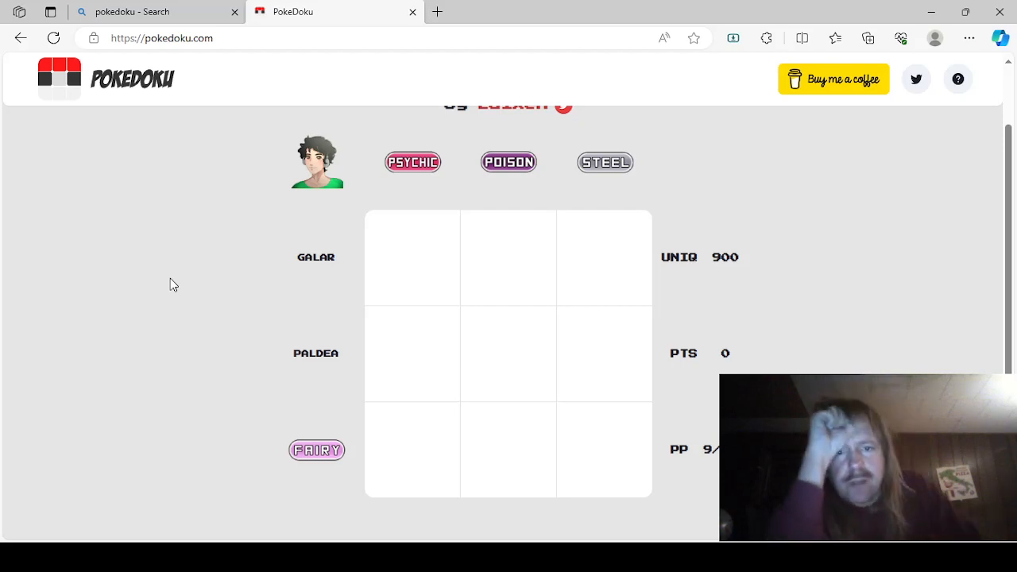
pyautogui.moveTo(162, 278)
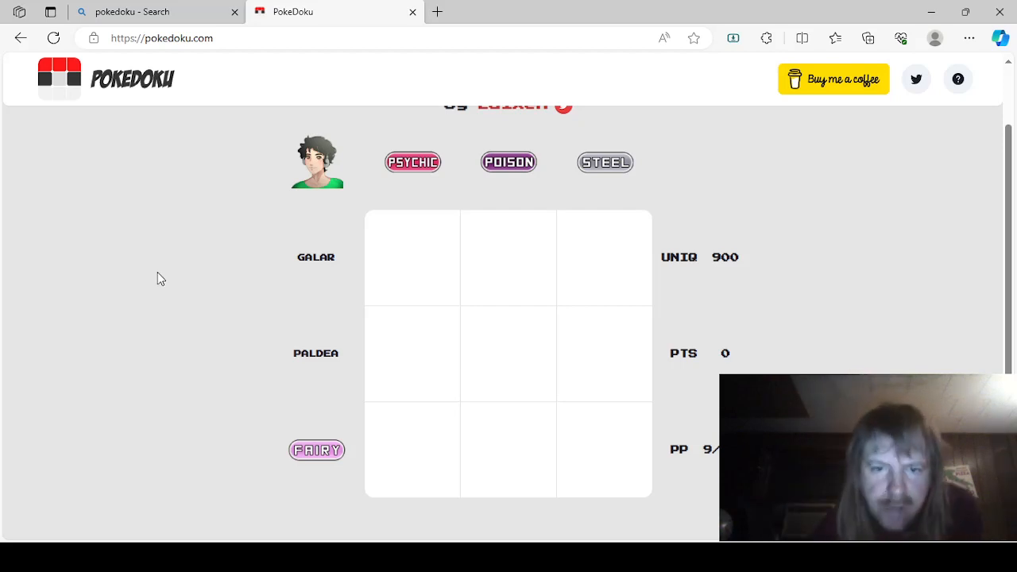
# Answer Grafaiai for the Paldea/Poison square.
pyautogui.click(509, 353)
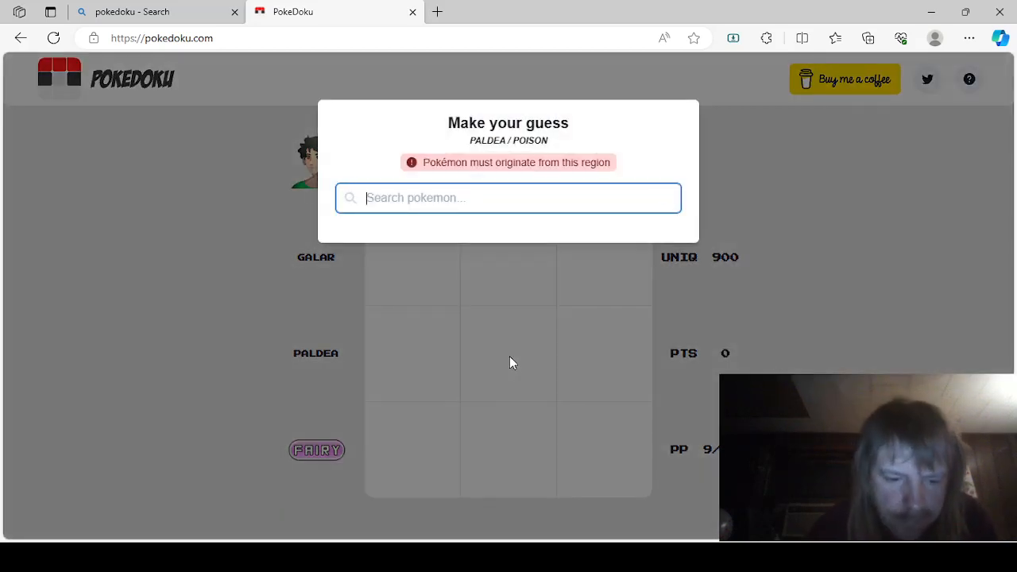
pyautogui.write('Graf')
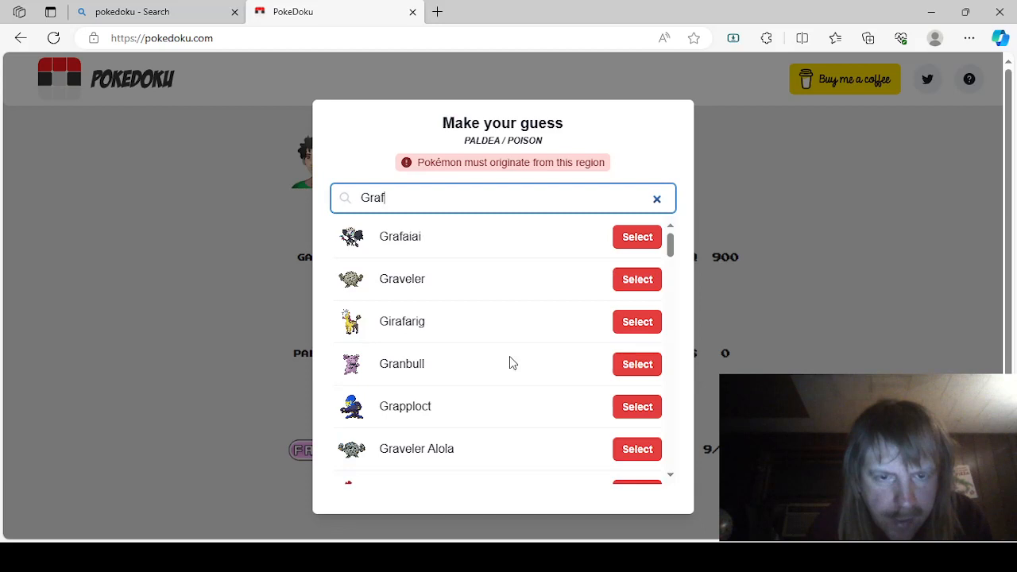
pyautogui.write('e')
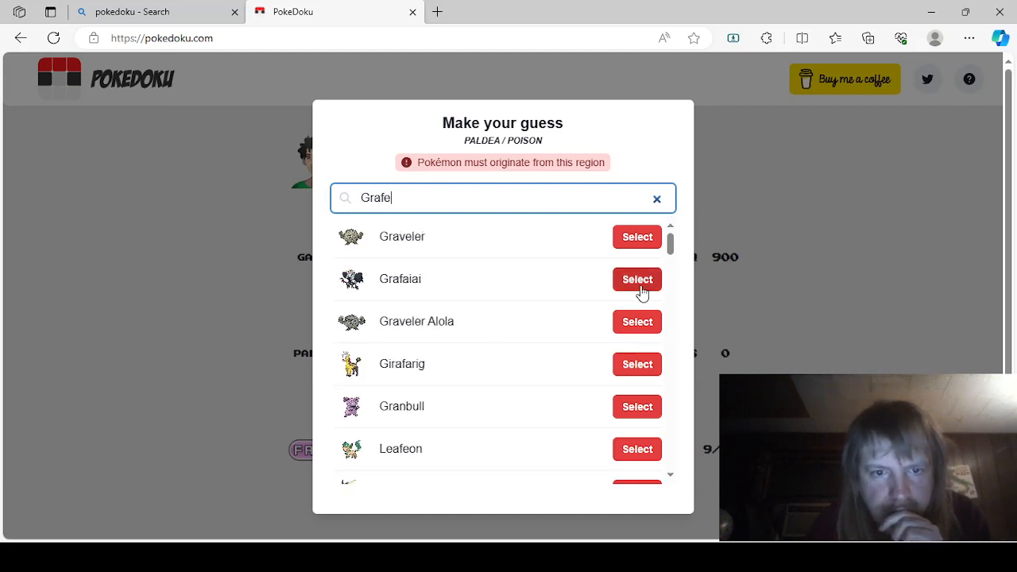
pyautogui.click(635, 280)
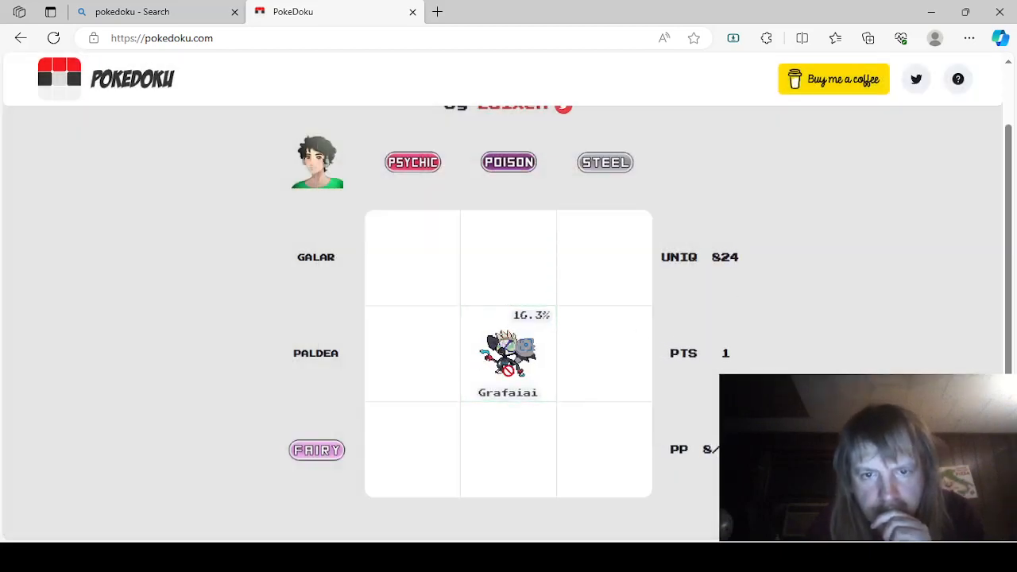
# Answer Revavroom for the Paldea/Steel square.
pyautogui.click(604, 353)
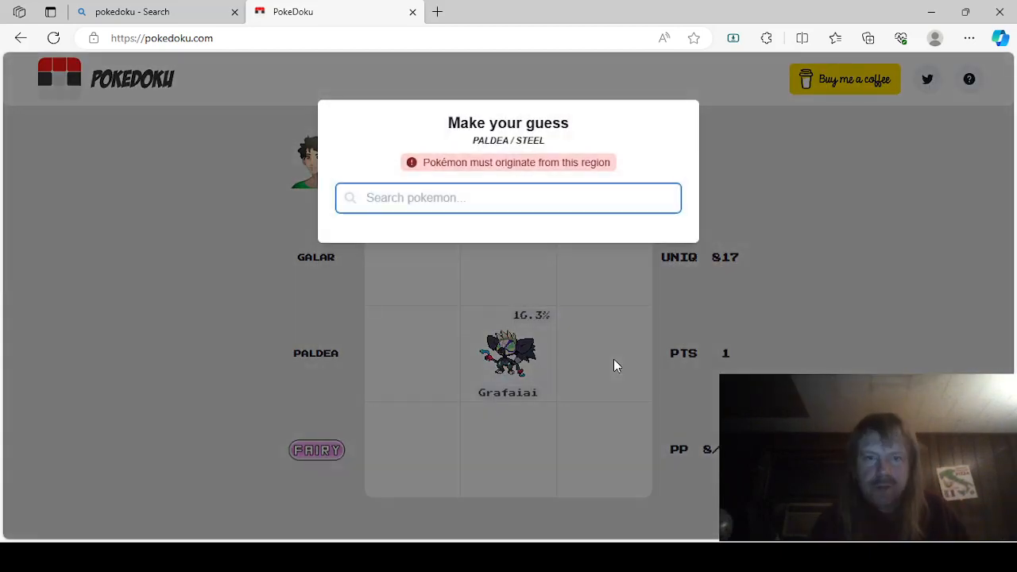
pyautogui.write('revar')
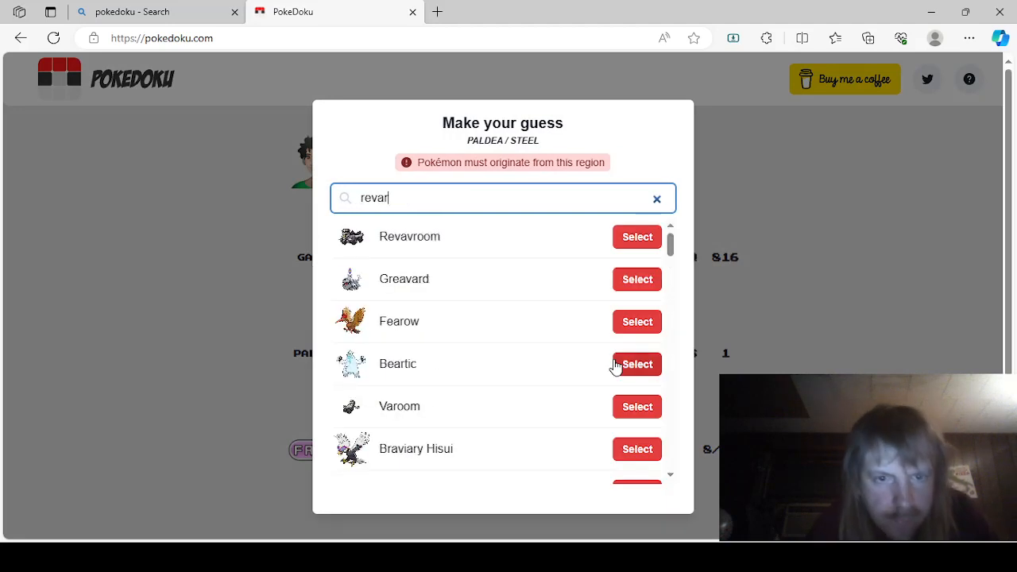
pyautogui.click(636, 236)
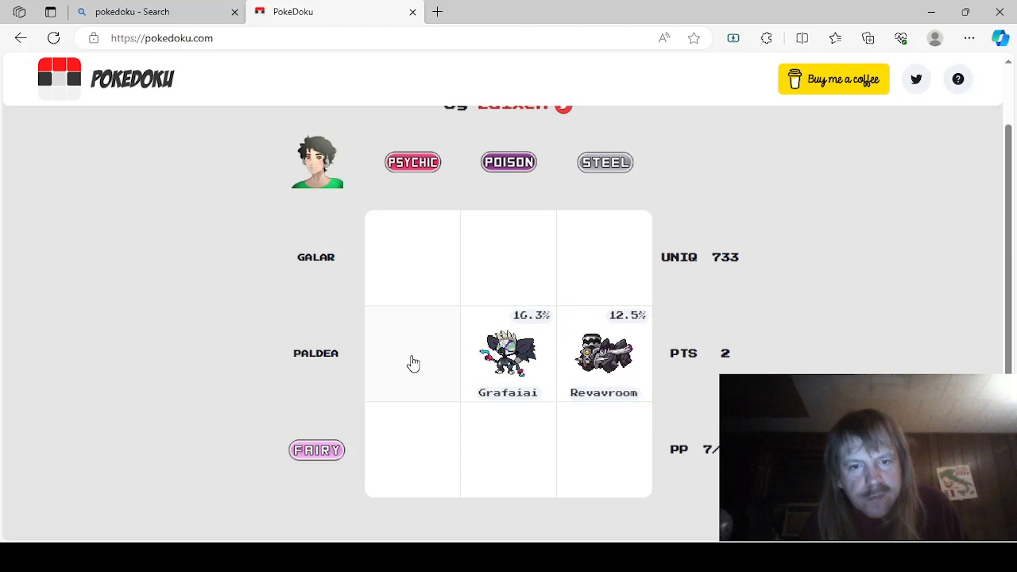
# Start a guess for the Paldea/Psychic square, to be filled with Espathra.
pyautogui.click(413, 363)
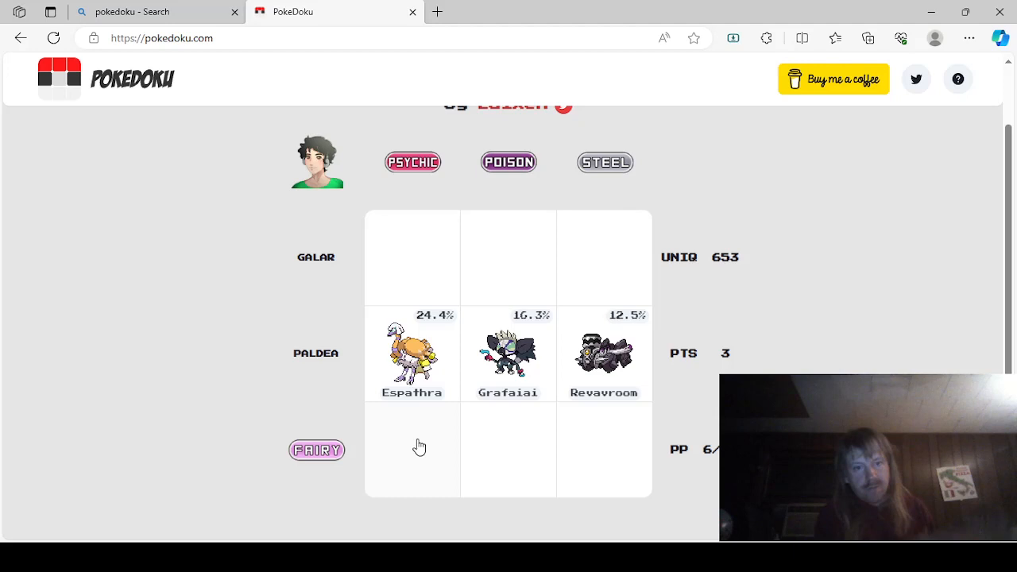
# Answer Mr Mime for the Fairy/Psychic square via the 'mr mi' search.
pyautogui.click(412, 449)
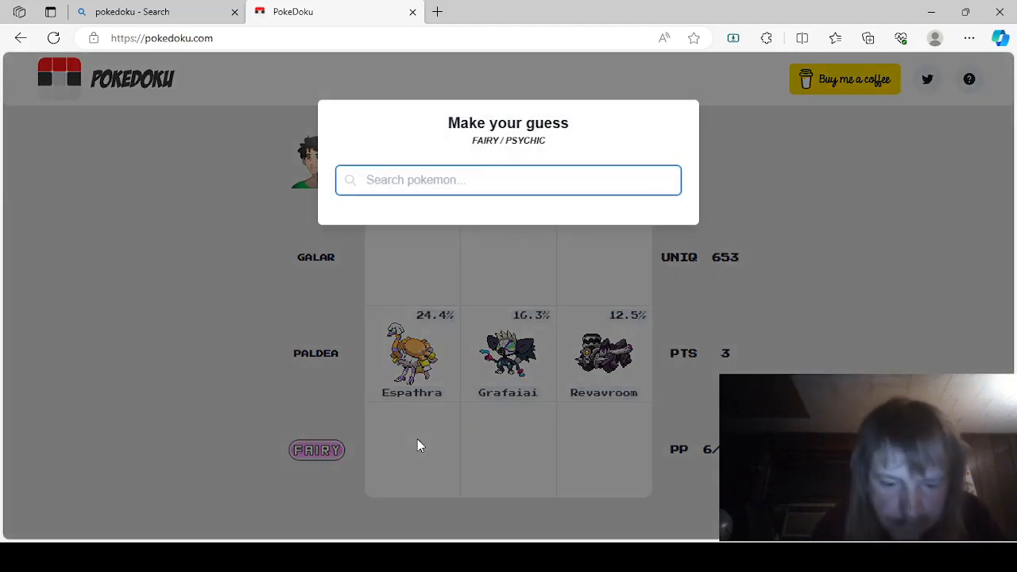
pyautogui.write('mr mim')
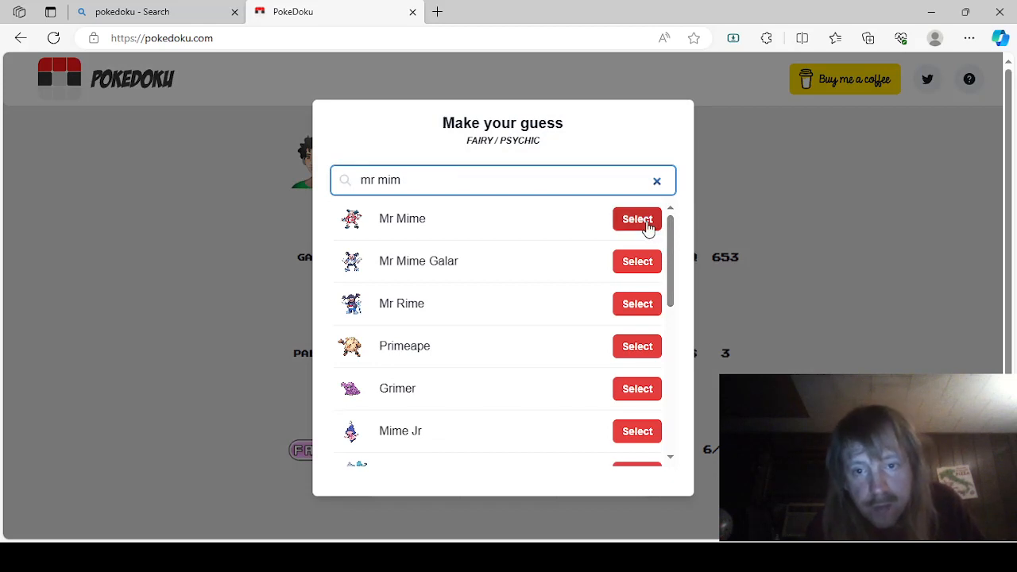
pyautogui.click(638, 219)
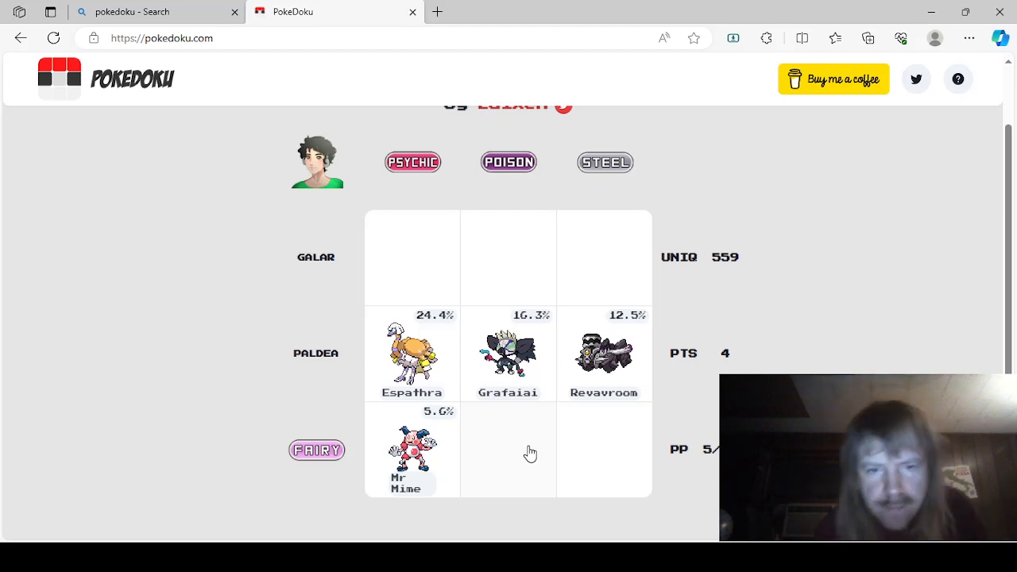
# Answer Weezing Galar for the Fairy/Poison square via the 'weezi' search.
pyautogui.click(531, 452)
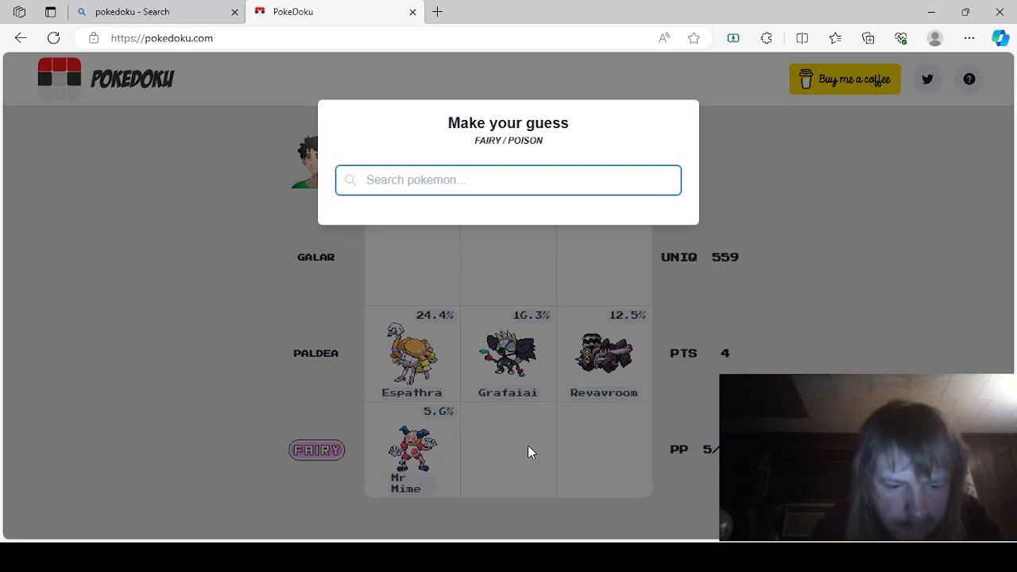
pyautogui.write('weezi')
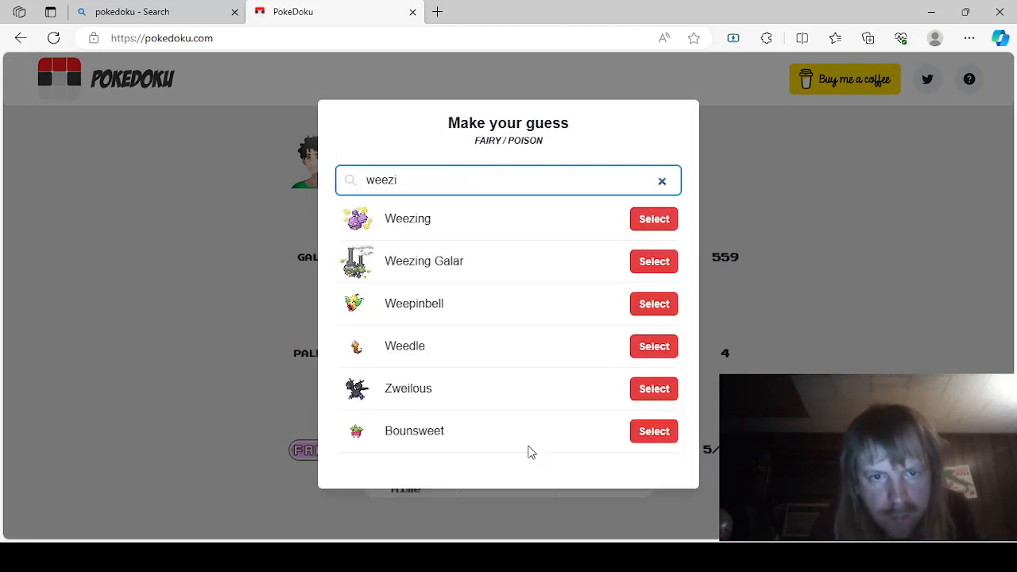
pyautogui.click(654, 260)
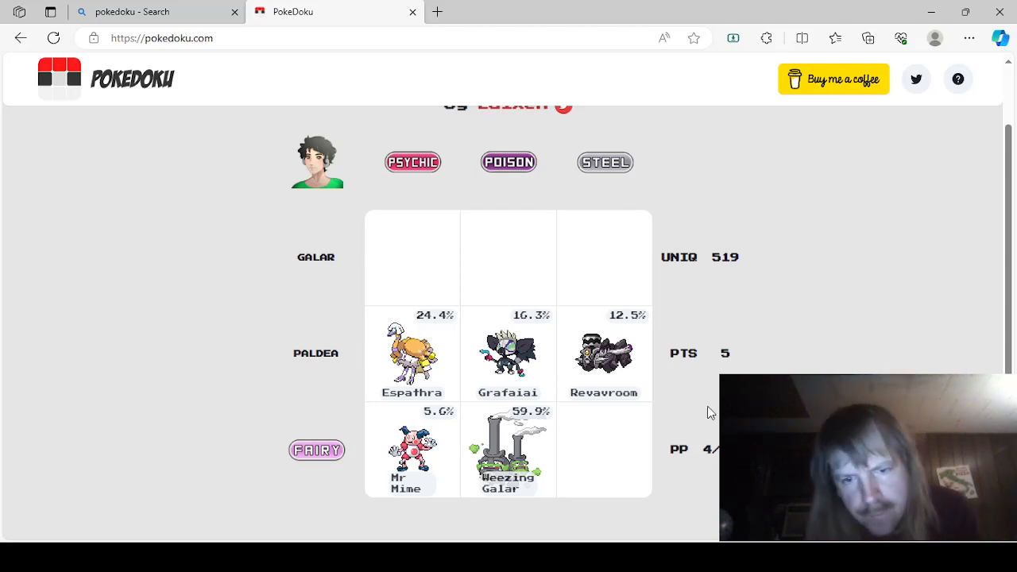
# Answer Mawile for the Fairy/Steel square, completing the Fairy row.
pyautogui.click(604, 452)
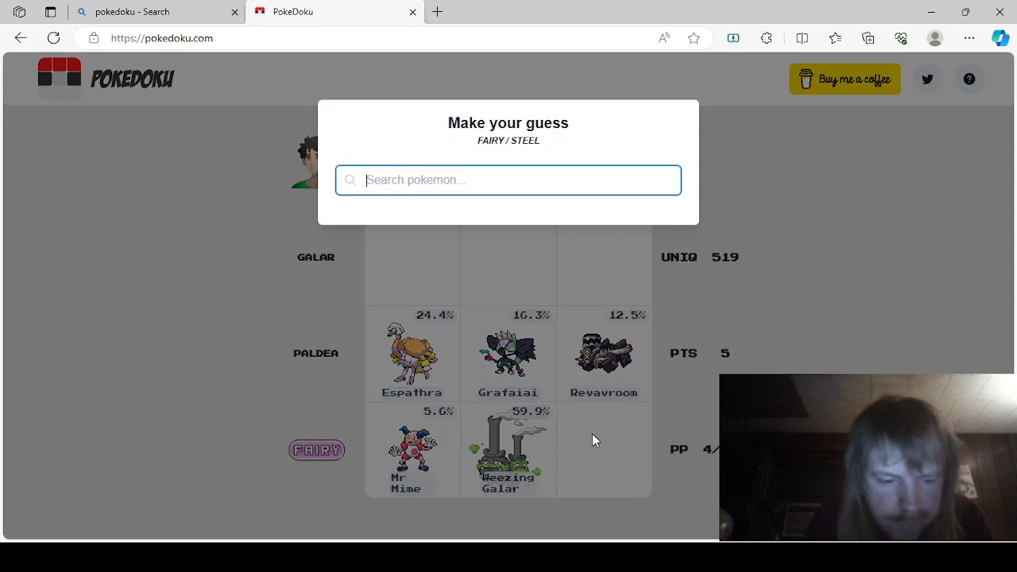
pyautogui.write('mawil')
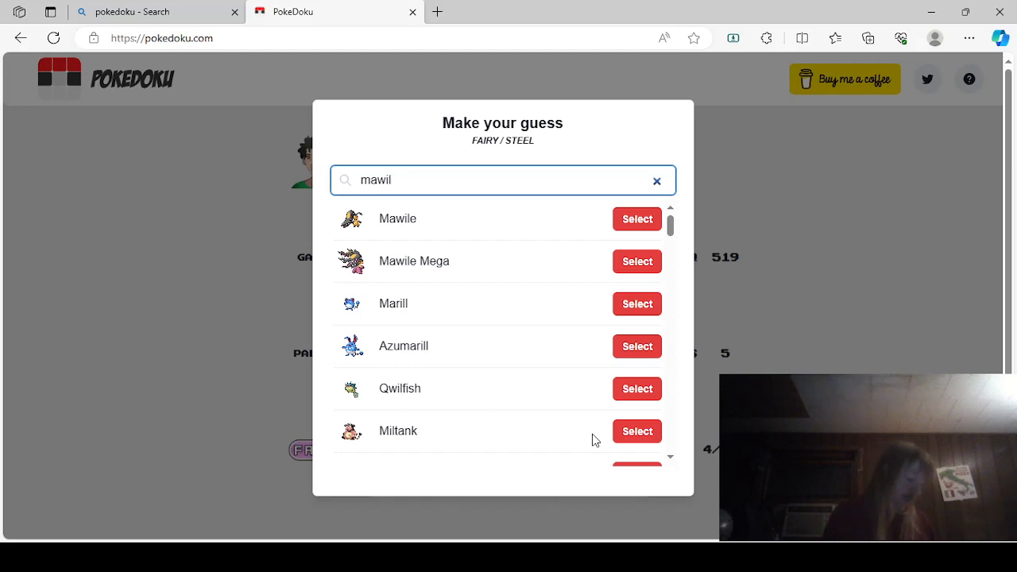
pyautogui.moveTo(487, 382)
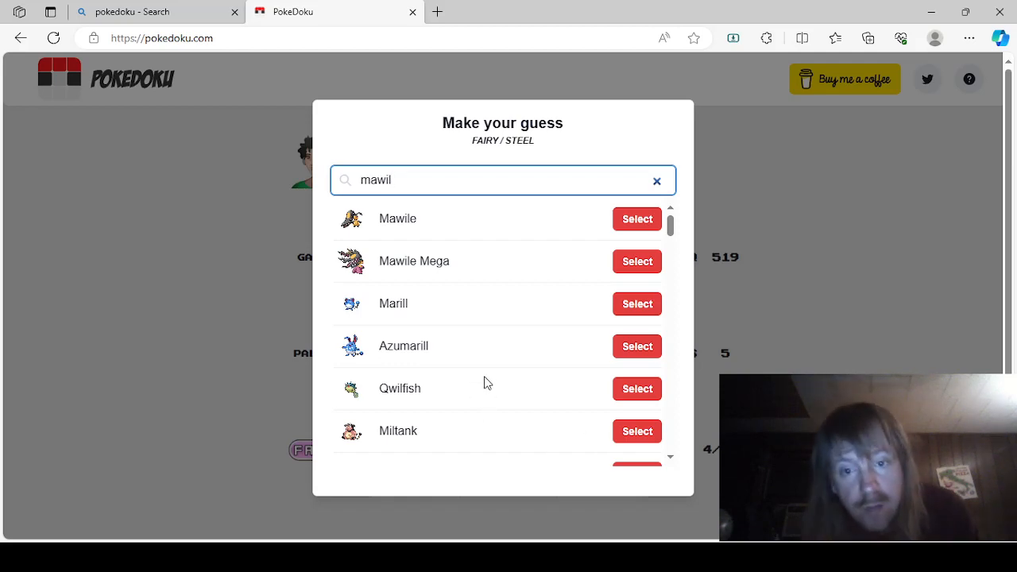
pyautogui.click(636, 220)
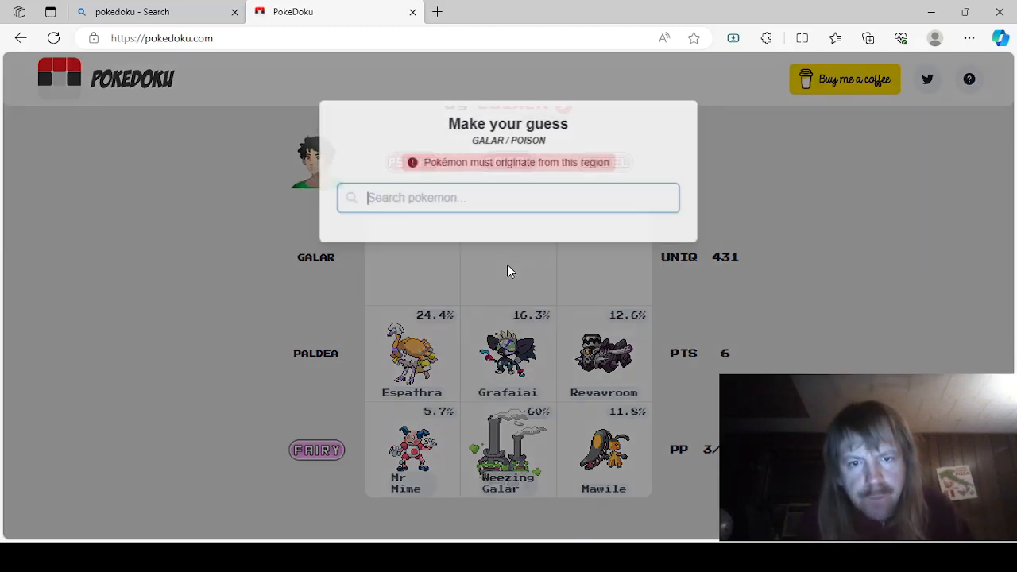
# Answer Toxtricity Amped for Galar/Poison and Corviknight for Galar/Steel.
pyautogui.write('toxtri')
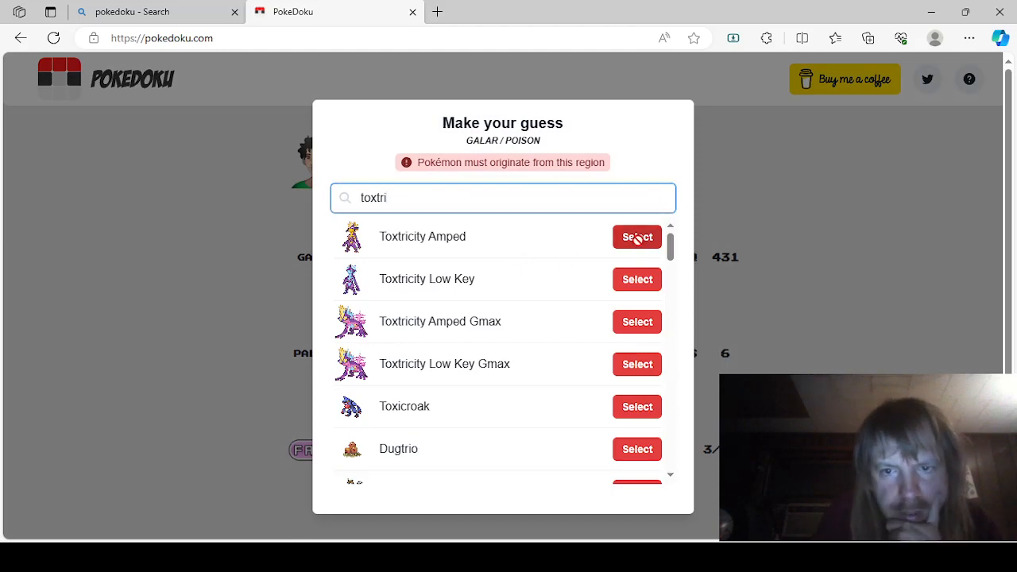
pyautogui.click(636, 235)
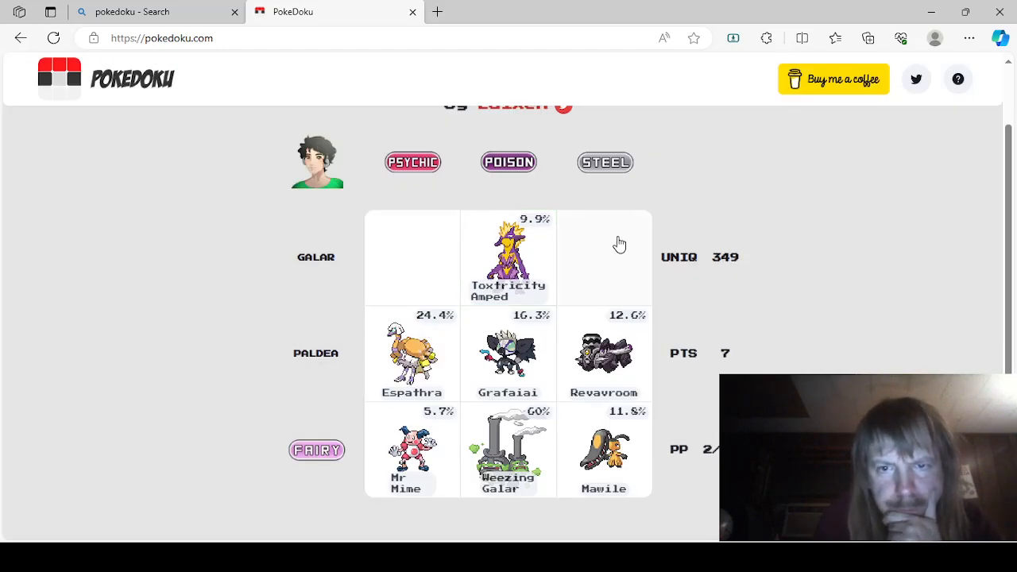
pyautogui.click(605, 257)
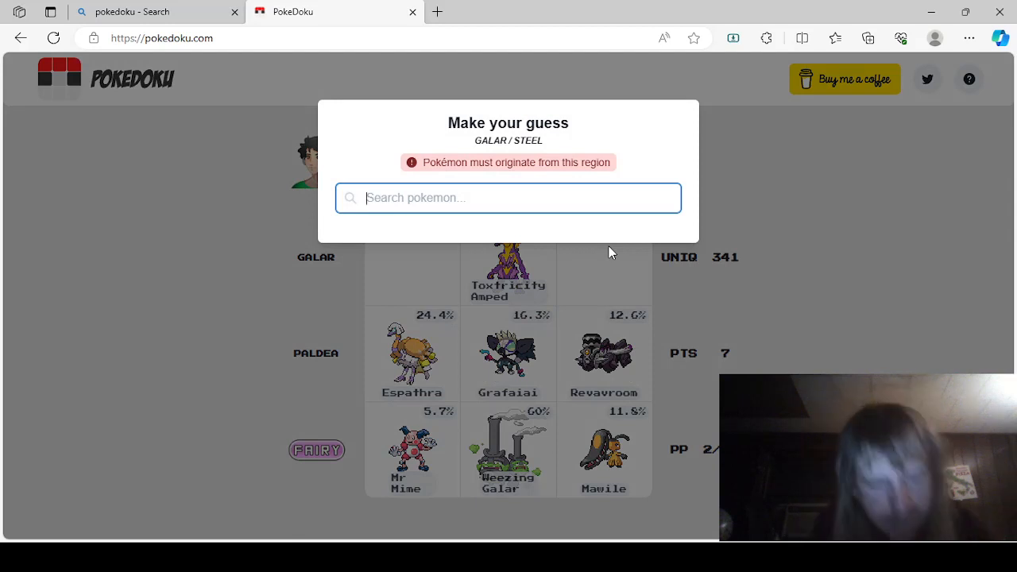
pyautogui.write('corve')
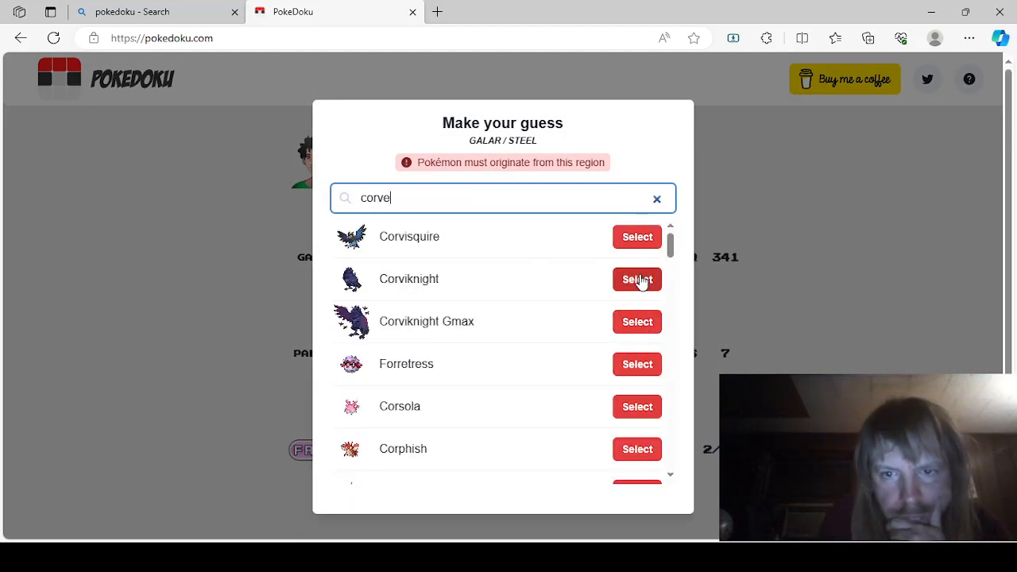
pyautogui.click(635, 280)
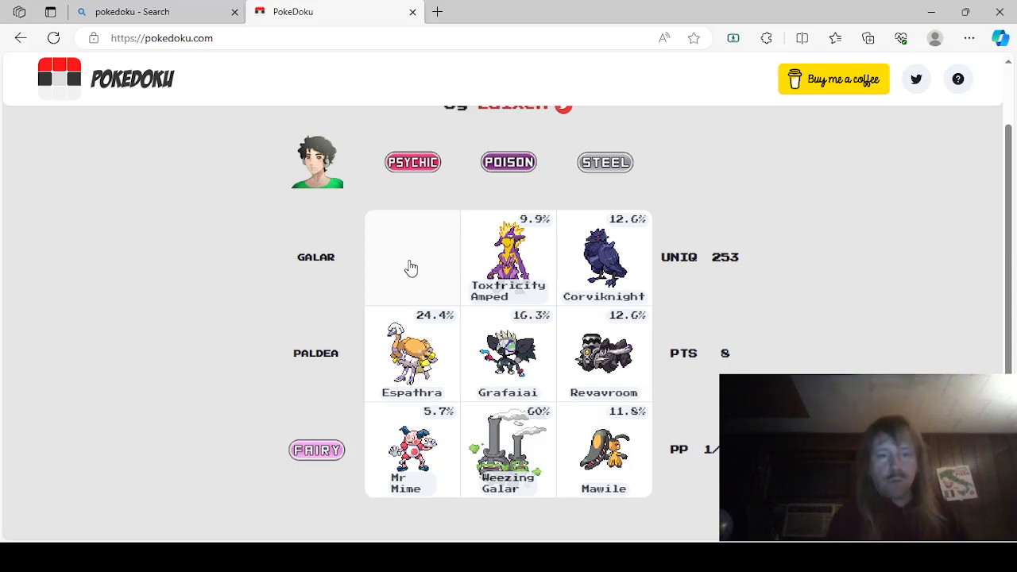
# Answer Orbeetle for Galar/Psychic, completing the board, and bring up the puzzle summary.
pyautogui.click(412, 267)
pyautogui.write('orebe')
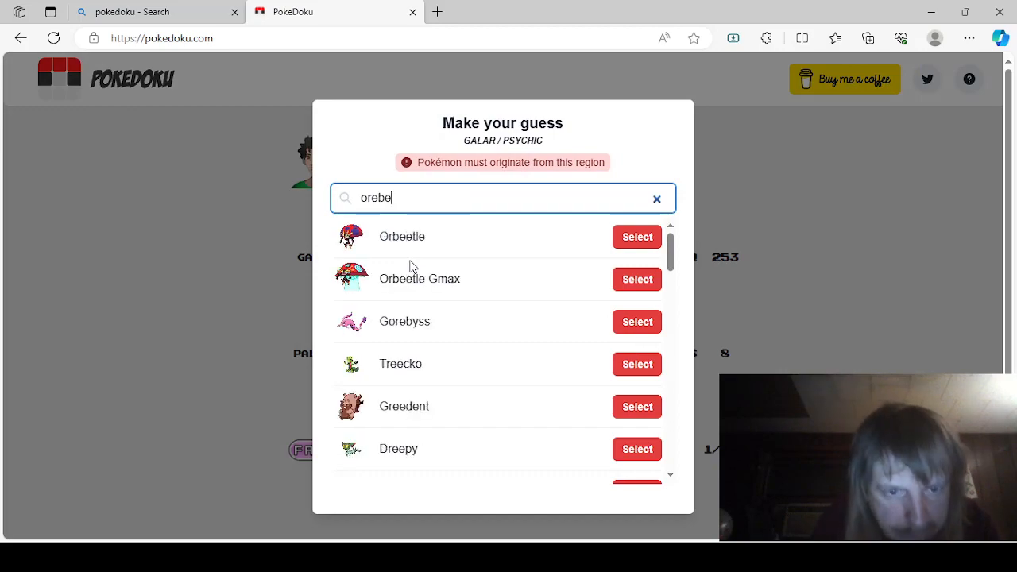
pyautogui.click(635, 235)
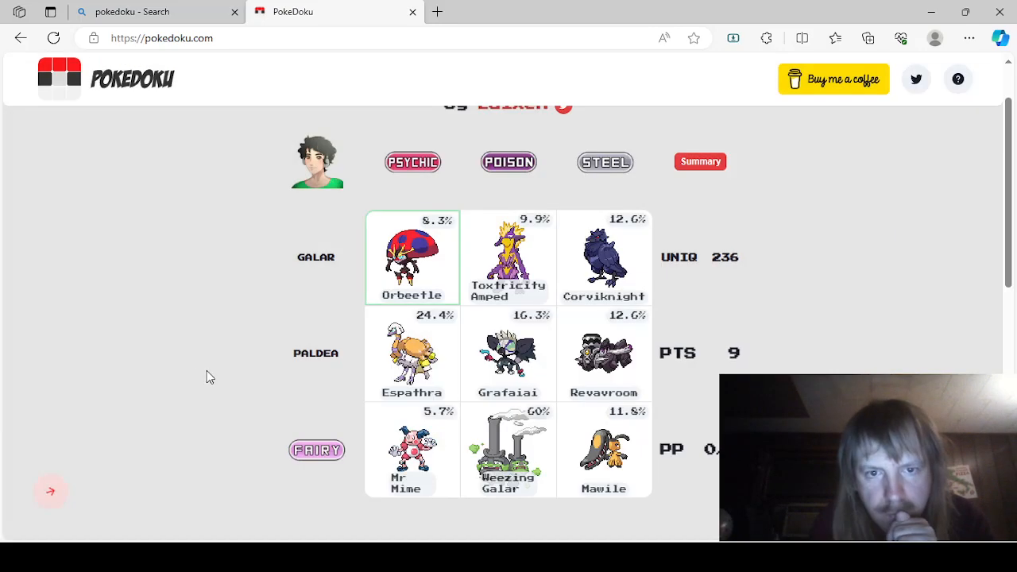
pyautogui.click(700, 163)
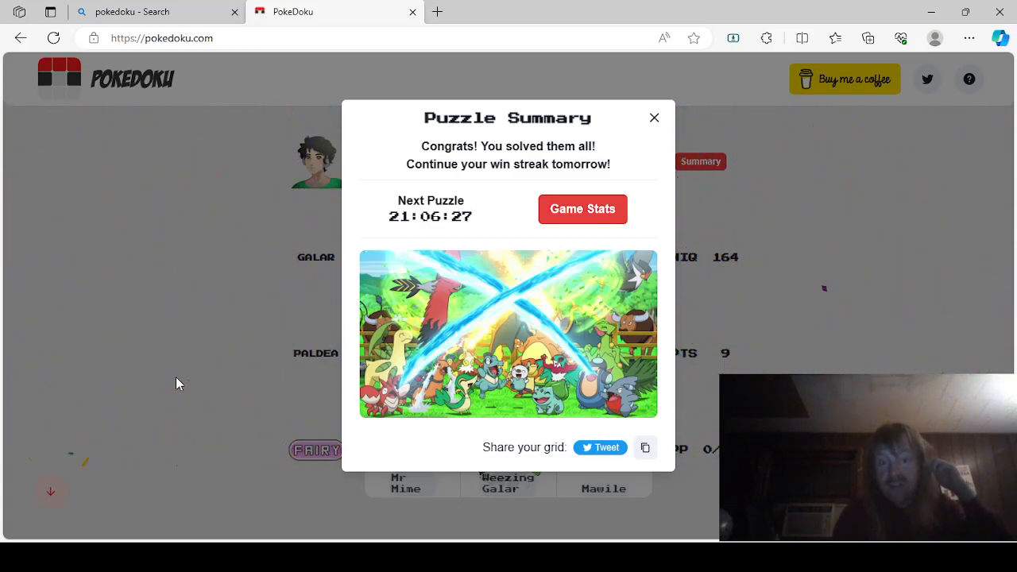
pyautogui.moveTo(585, 328)
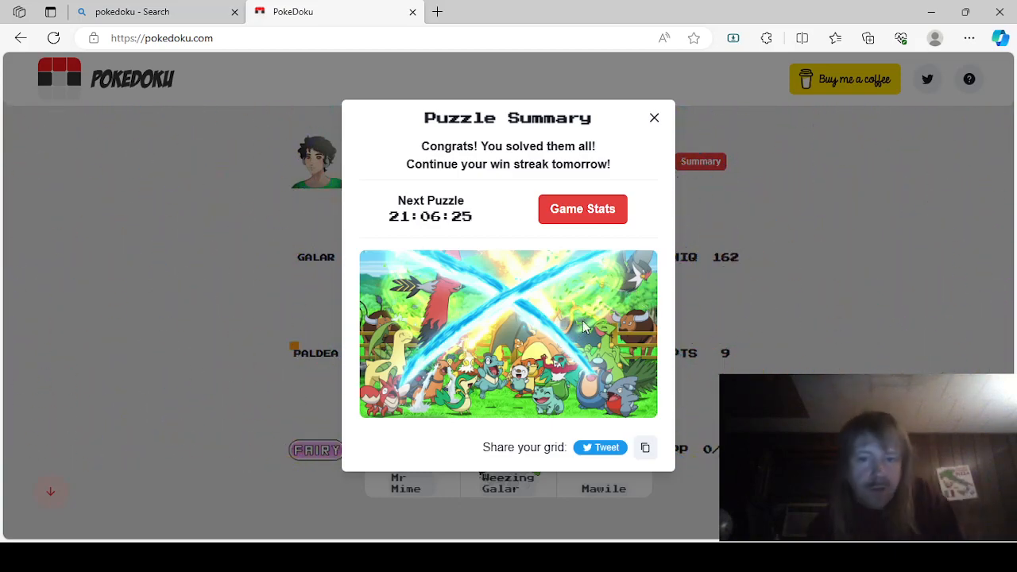
# Show the Game Stats page with games played, average score and Luixen's Picks grid.
pyautogui.click(582, 210)
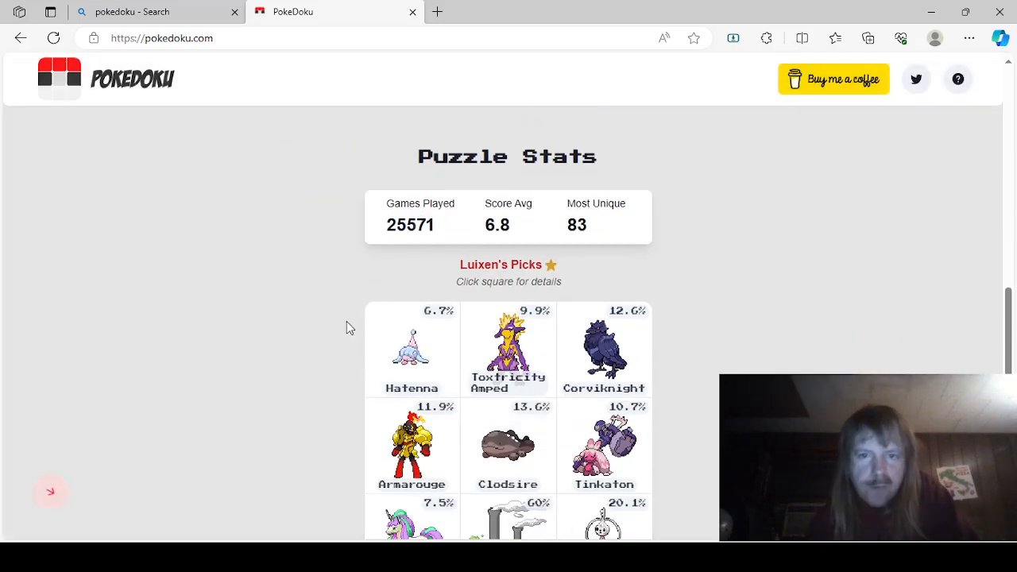
pyautogui.scroll(3)
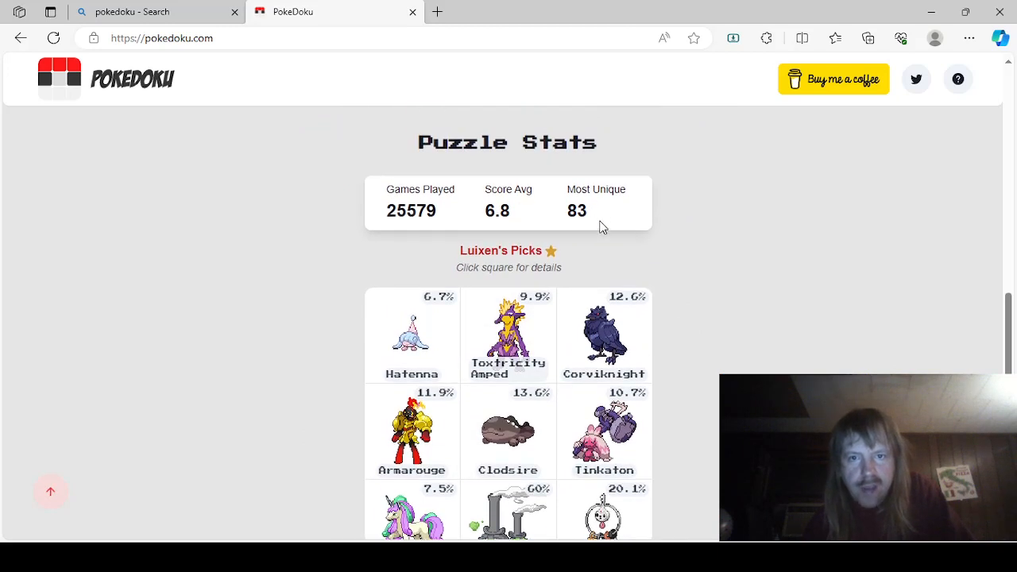
pyautogui.scroll(-3)
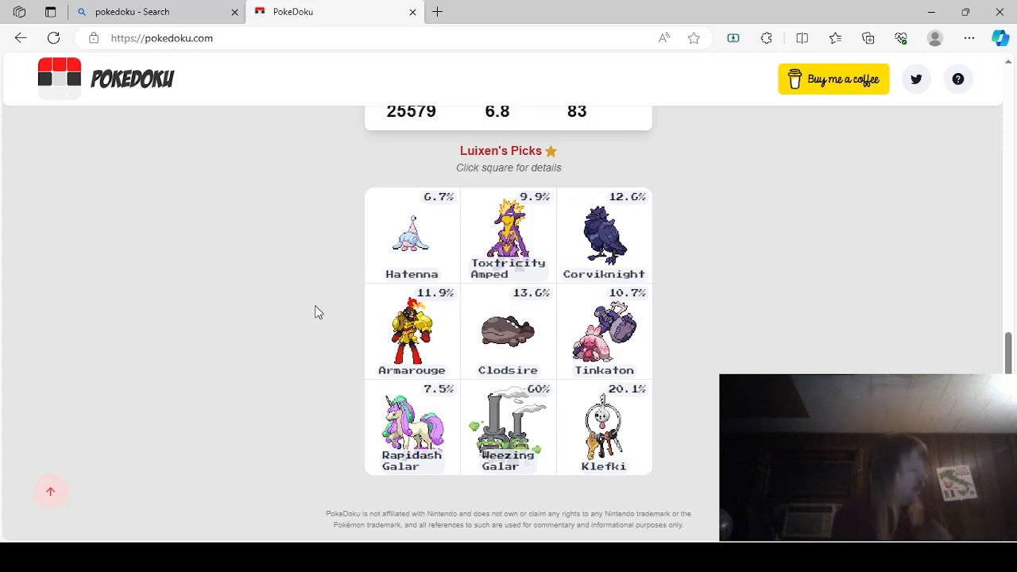
pyautogui.scroll(3)
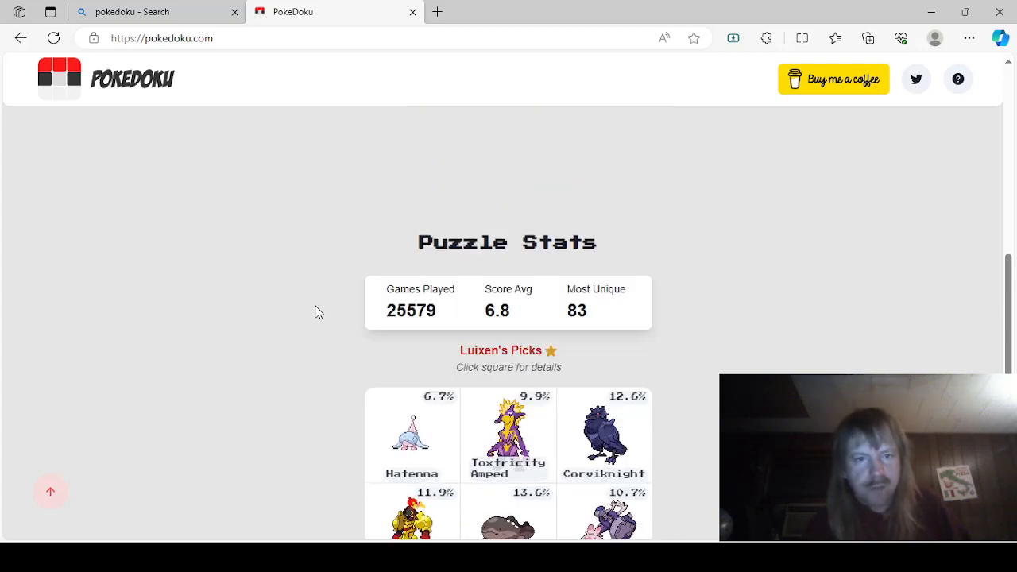
pyautogui.scroll(-3)
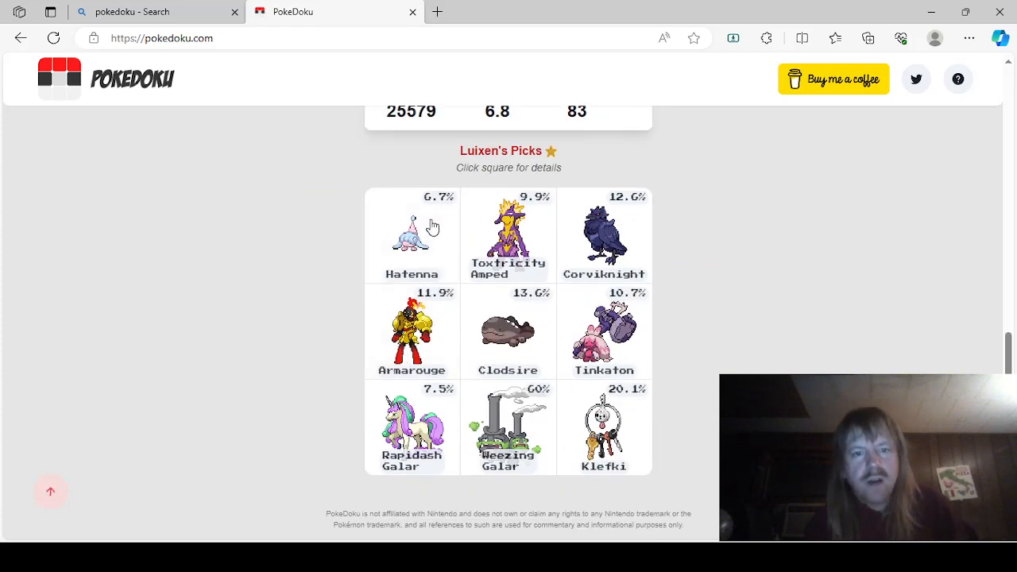
# Browse the Galar/Psychic community answers list, then close it back to the picks grid.
pyautogui.click(411, 235)
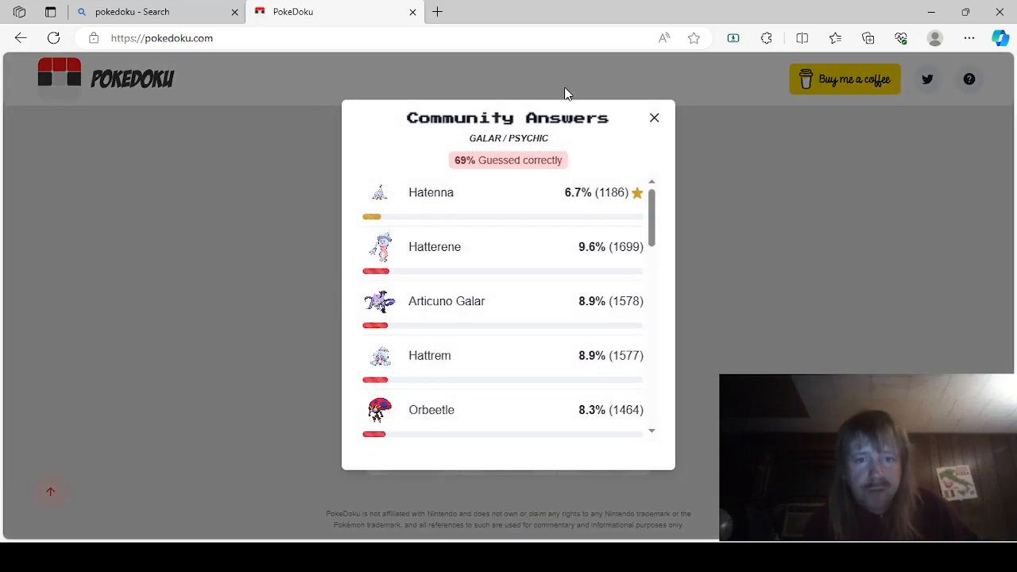
pyautogui.moveTo(453, 232)
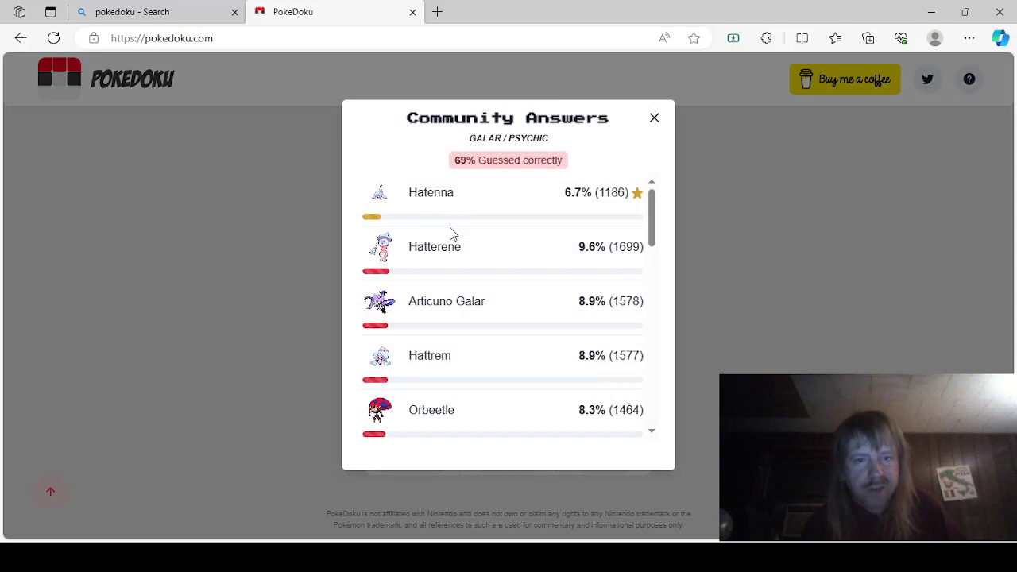
pyautogui.scroll(-3)
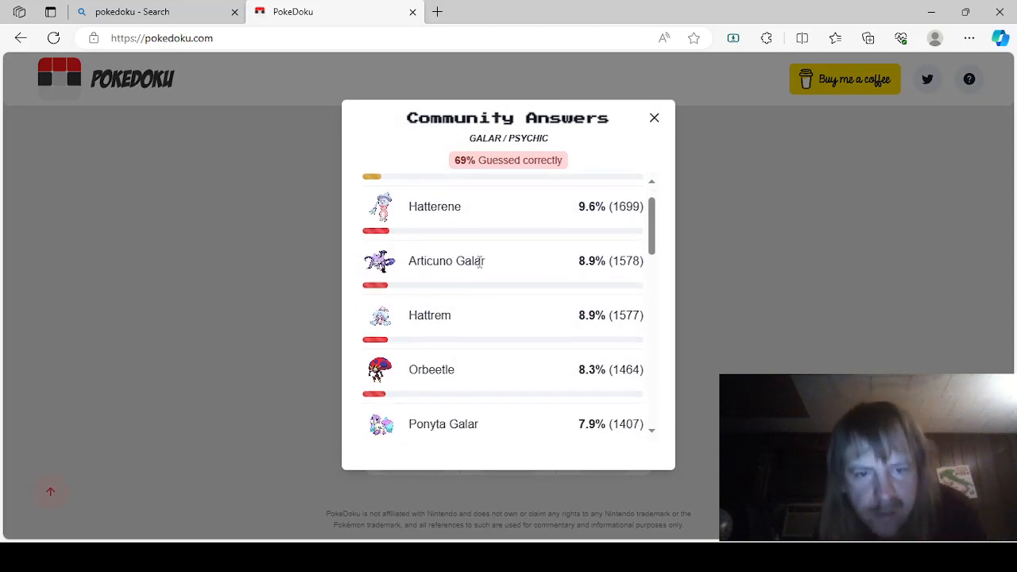
pyautogui.scroll(-3)
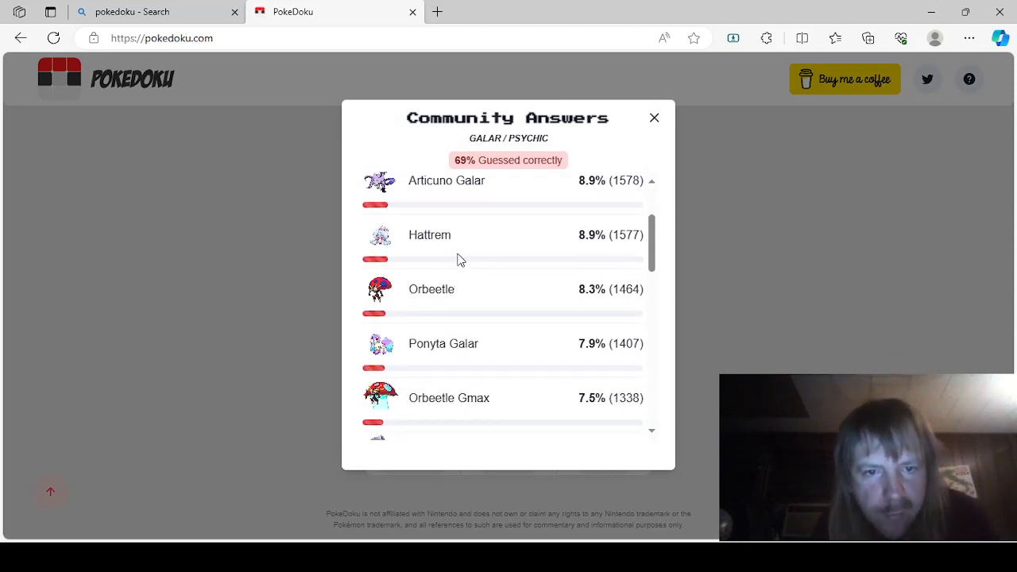
pyautogui.scroll(-3)
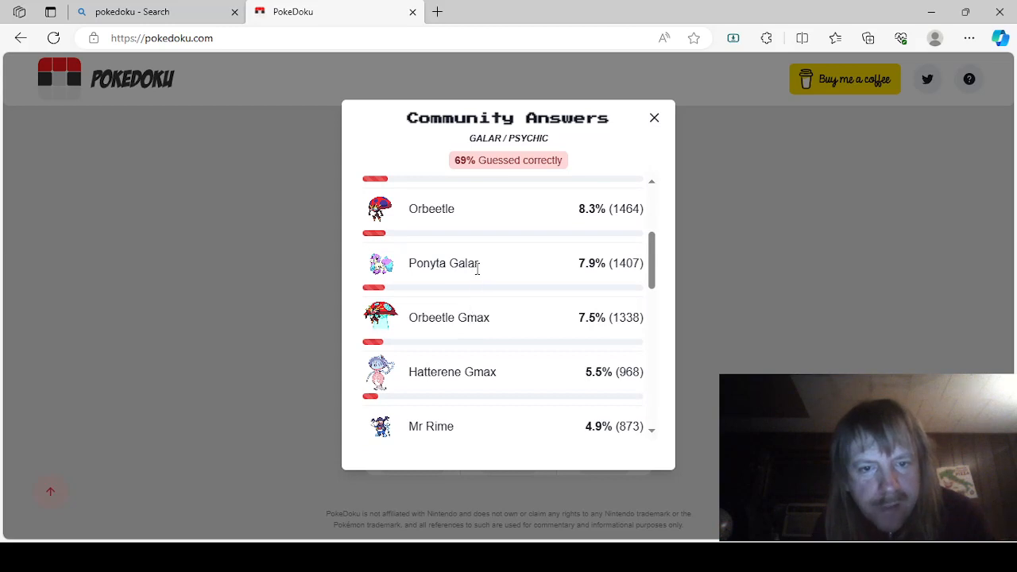
pyautogui.scroll(-3)
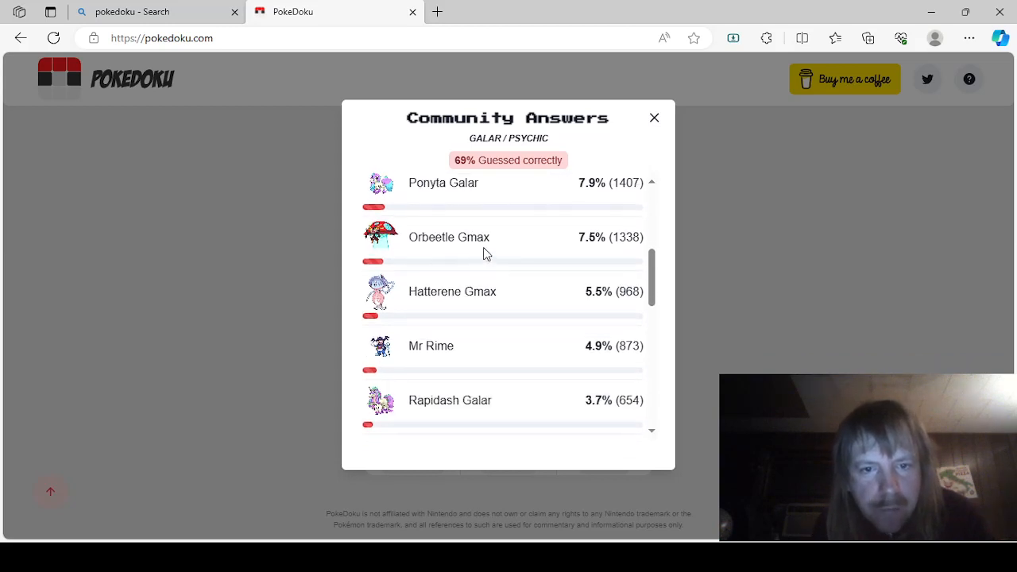
pyautogui.scroll(-3)
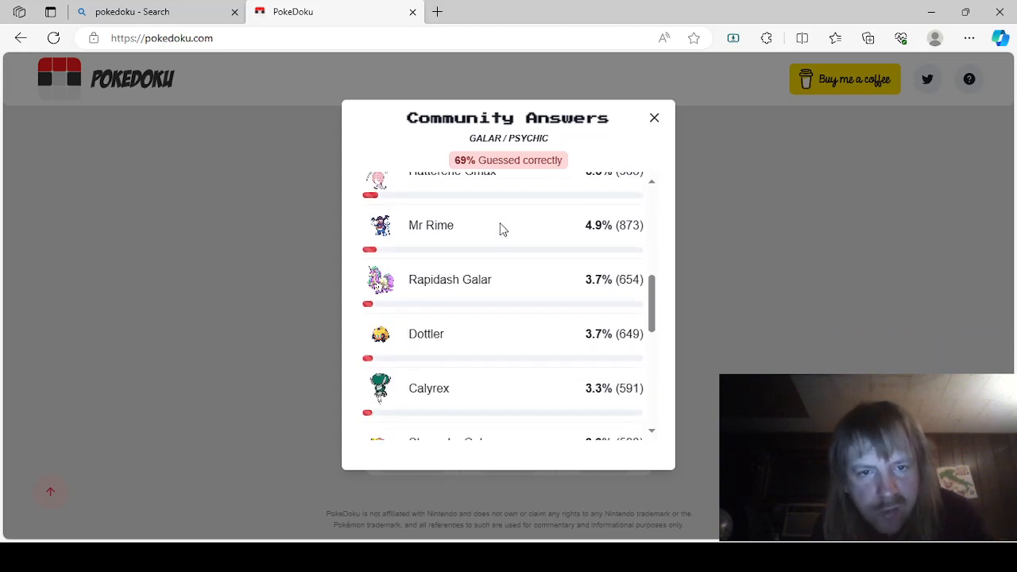
pyautogui.moveTo(461, 237)
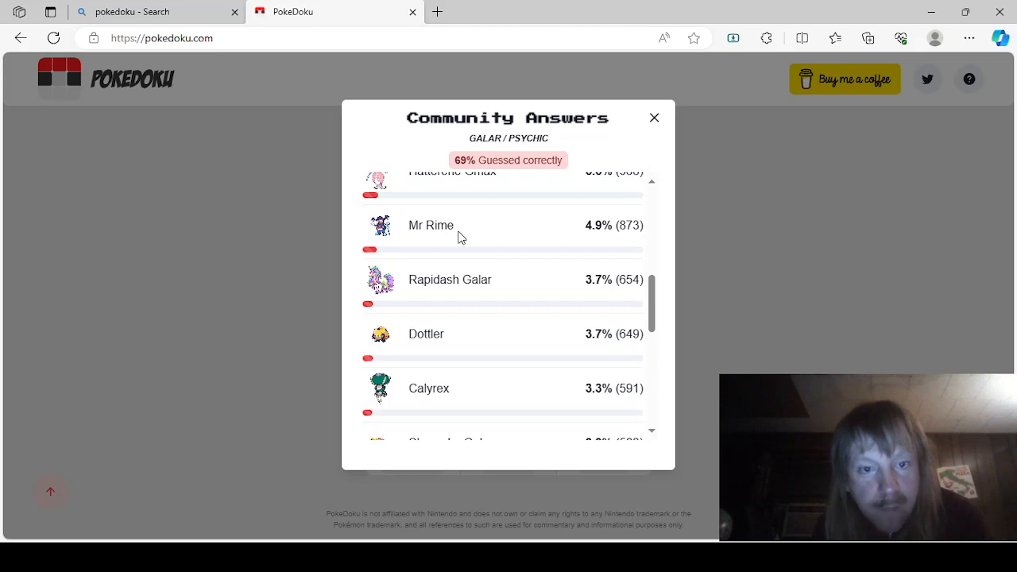
pyautogui.moveTo(476, 273)
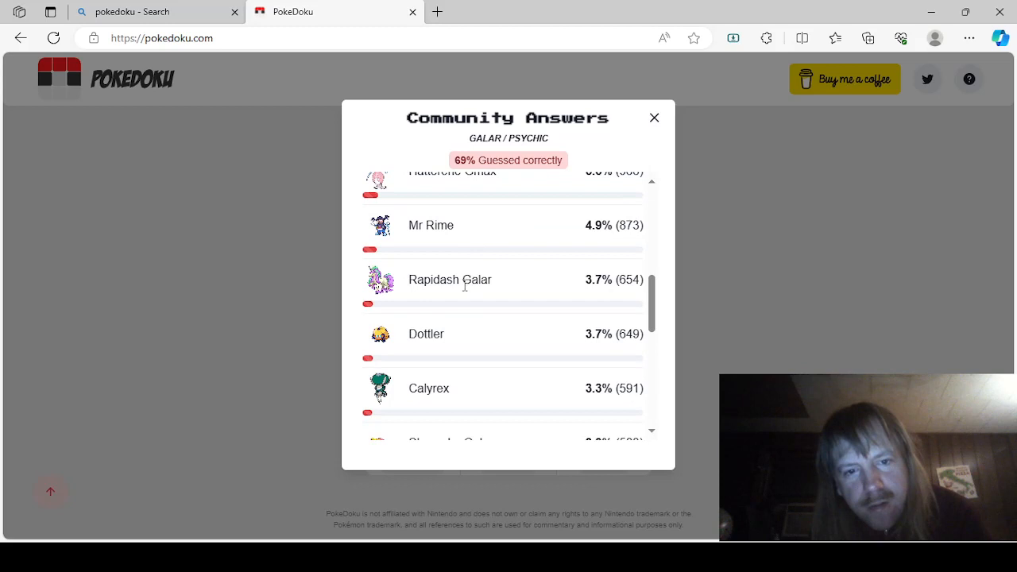
pyautogui.scroll(-3)
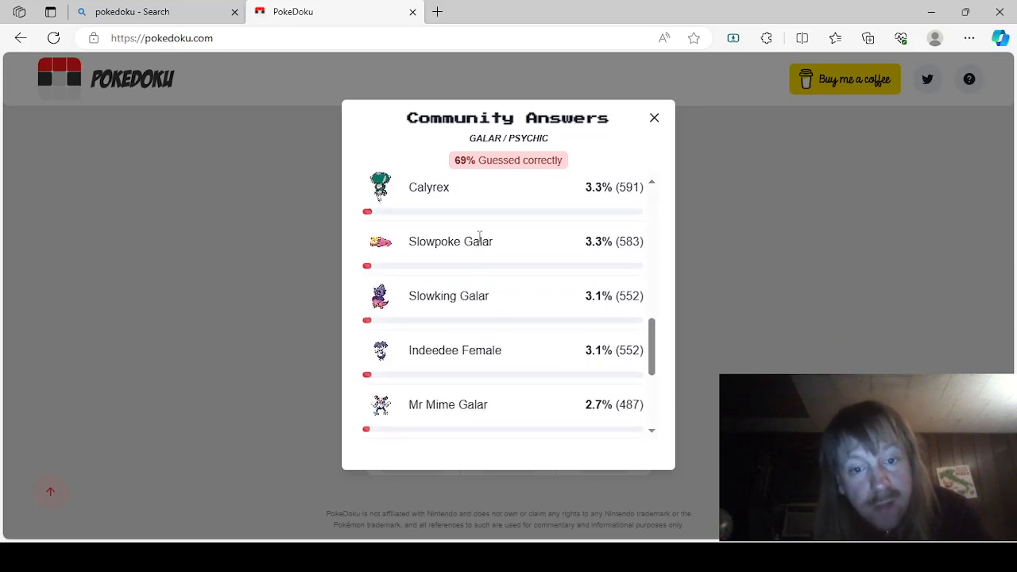
pyautogui.scroll(-3)
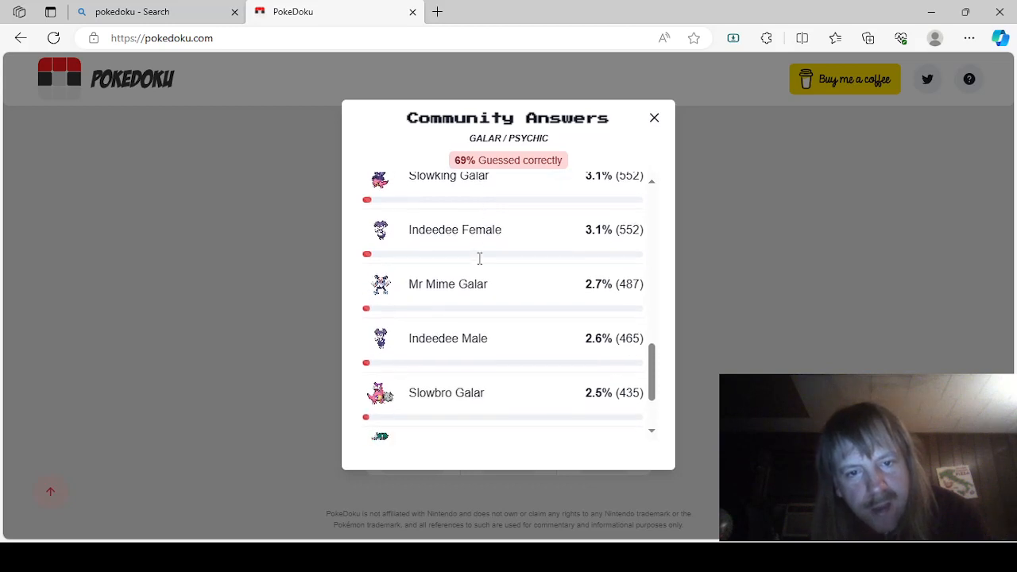
pyautogui.scroll(-3)
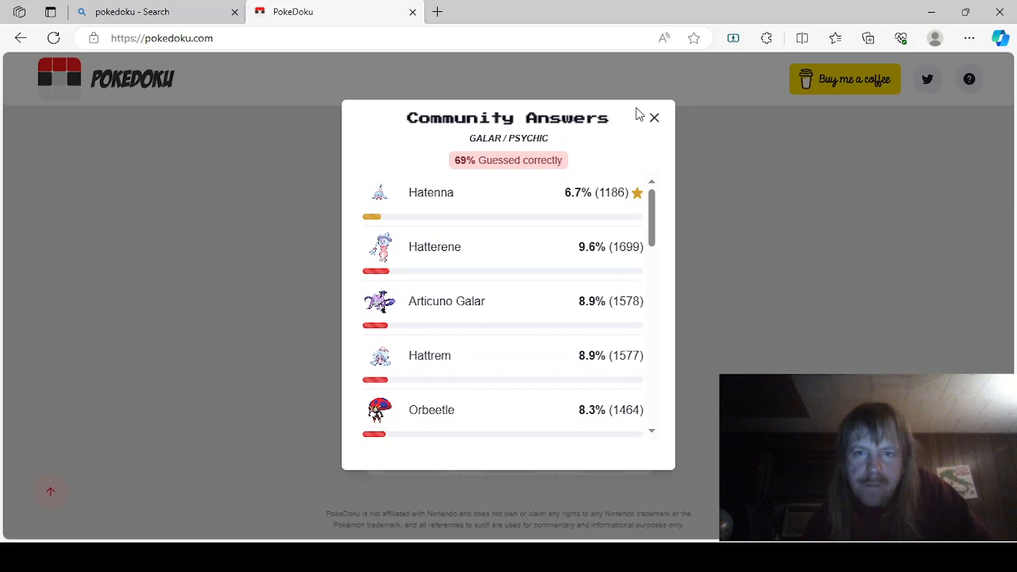
pyautogui.click(655, 118)
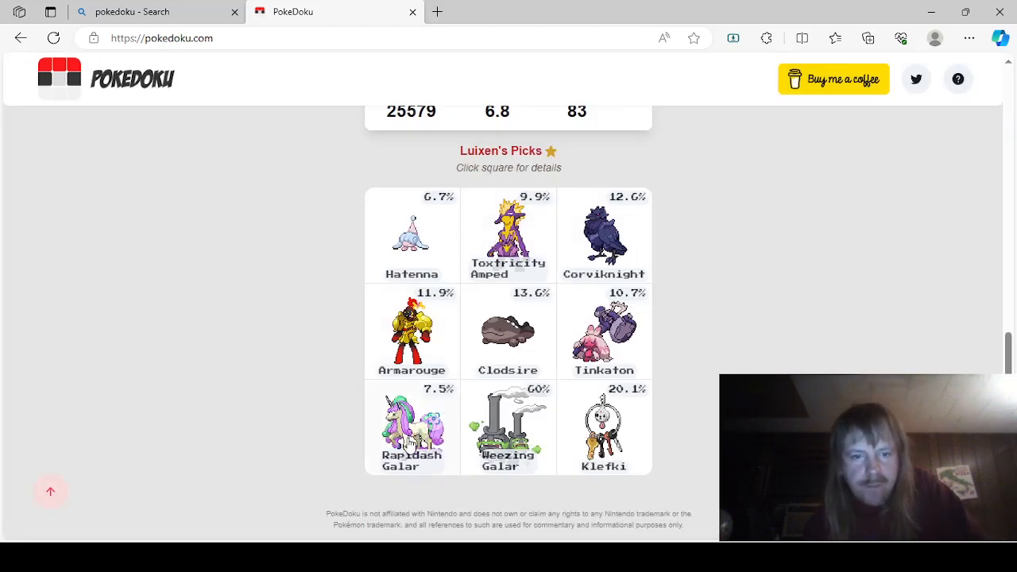
pyautogui.click(509, 236)
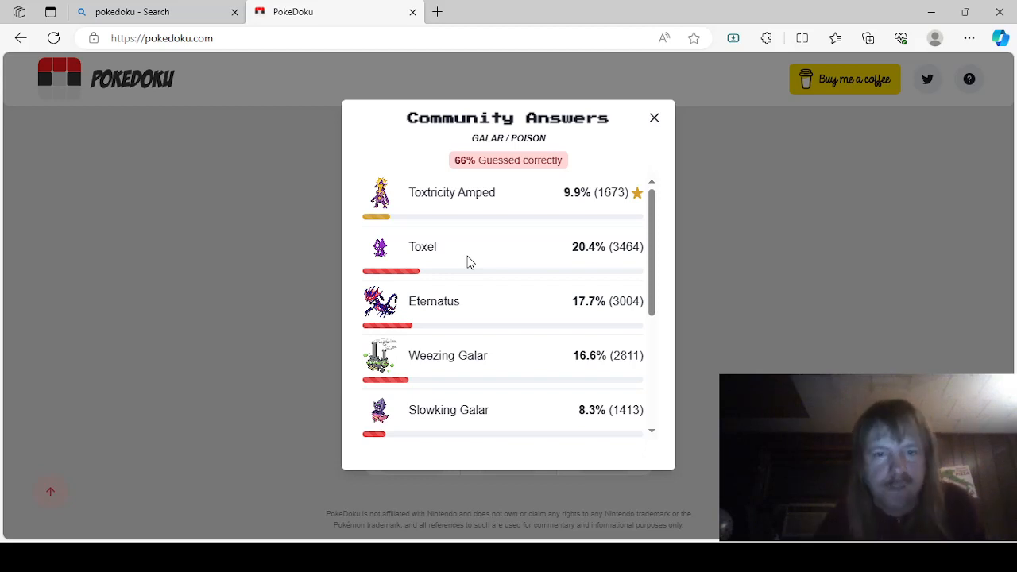
pyautogui.moveTo(501, 277)
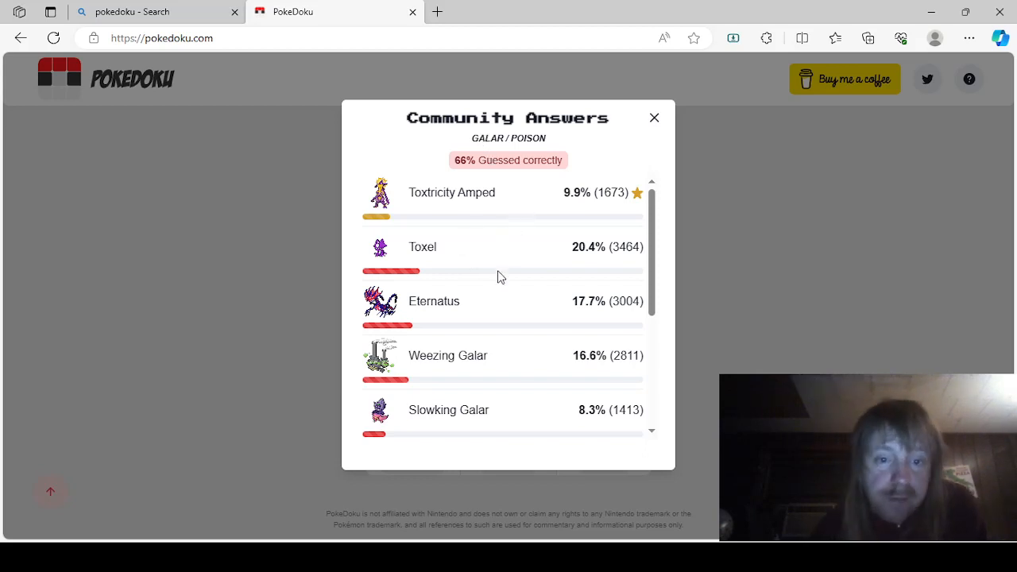
pyautogui.scroll(-3)
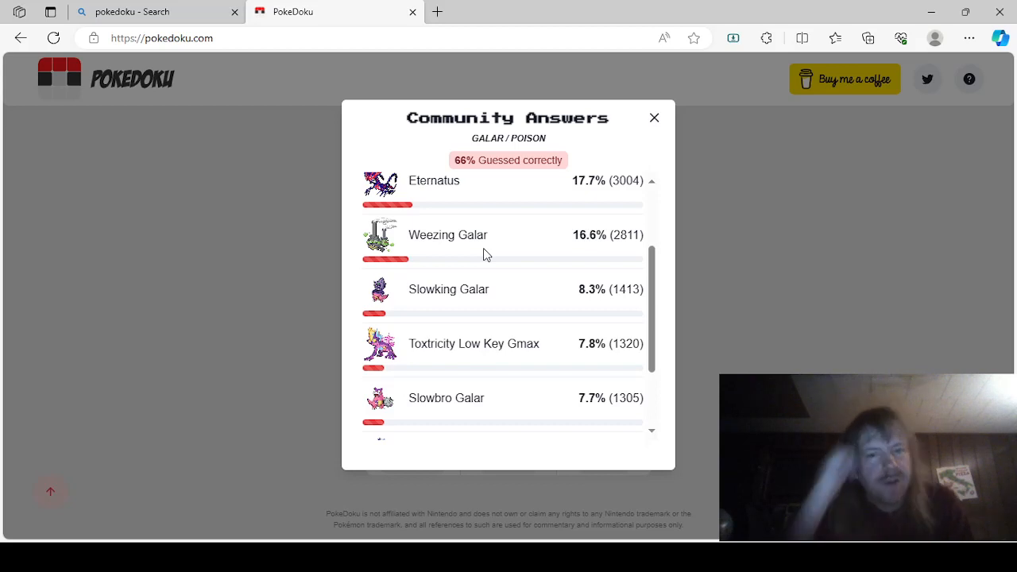
pyautogui.scroll(-3)
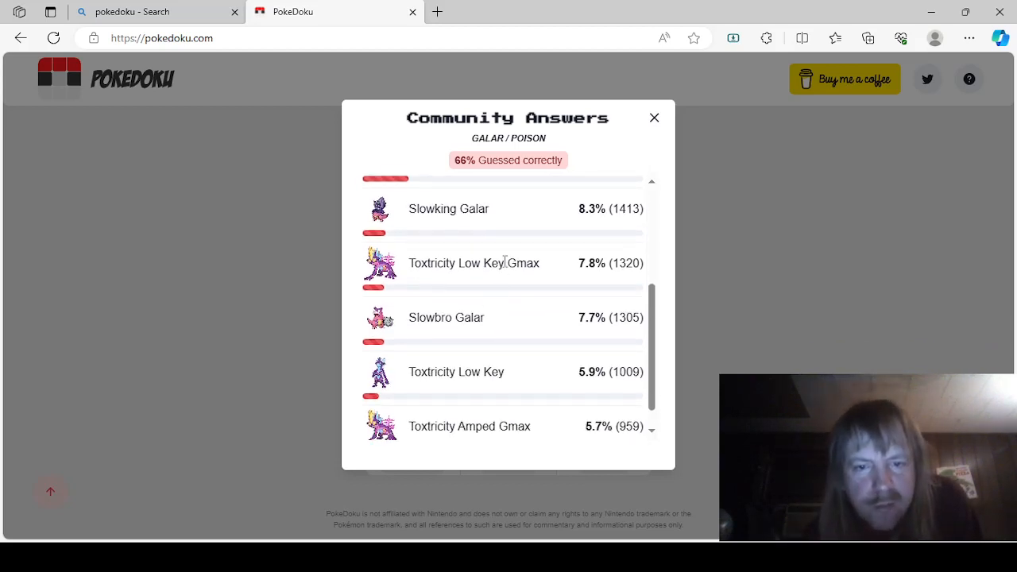
pyautogui.scroll(-3)
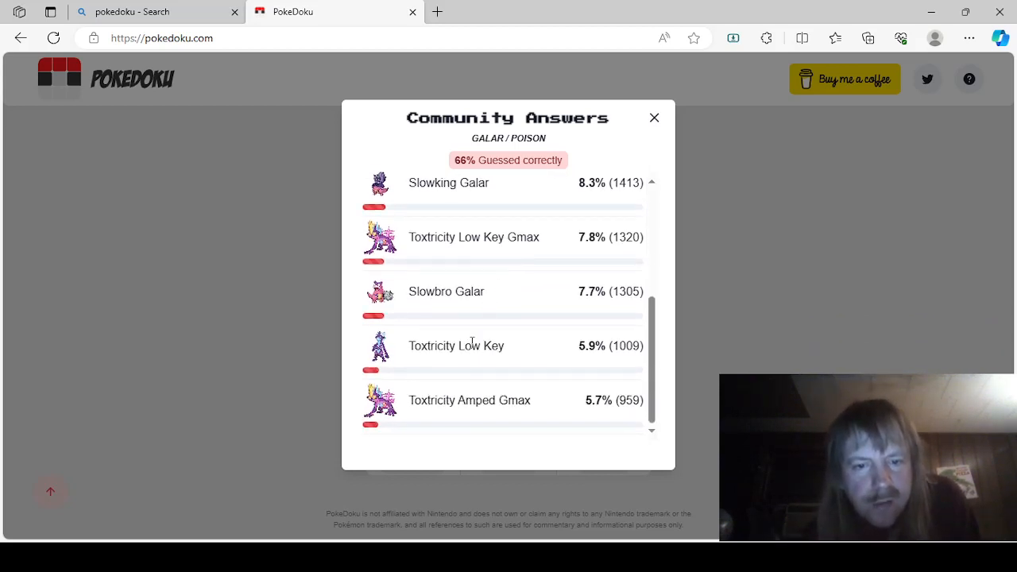
pyautogui.moveTo(462, 299)
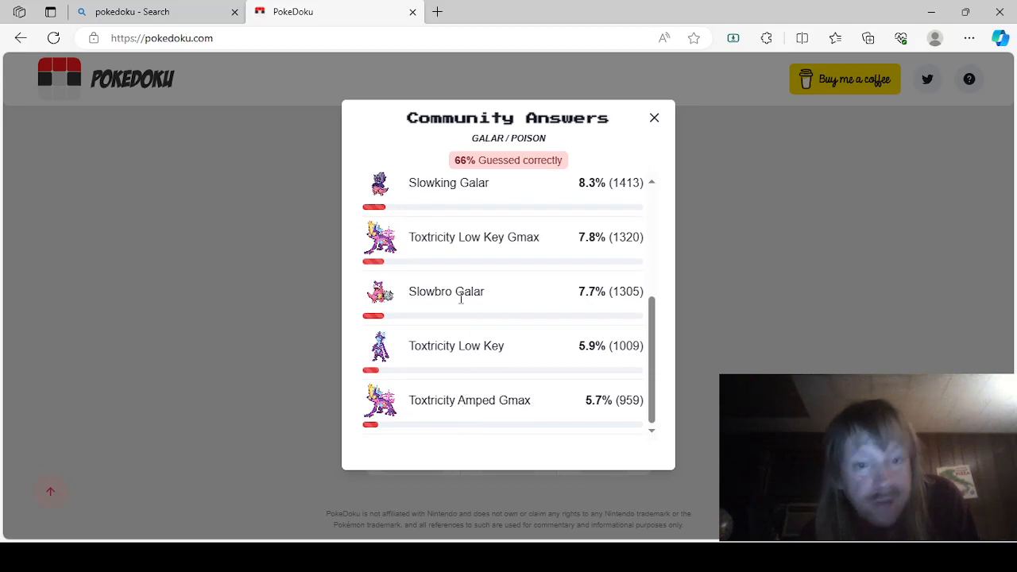
pyautogui.click(655, 118)
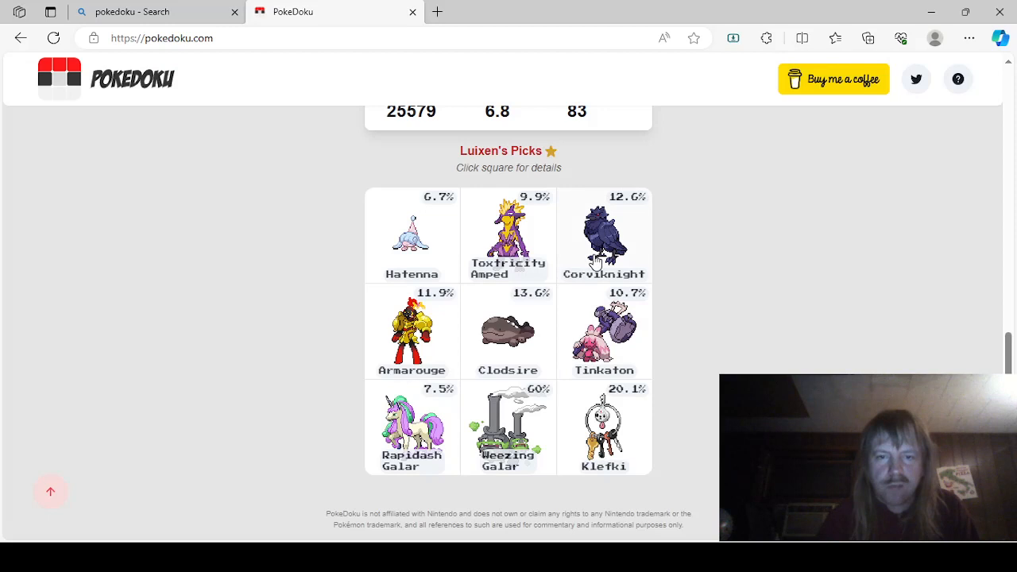
# Browse the Galar/Steel (Corviknight) community answers and close them.
pyautogui.click(604, 235)
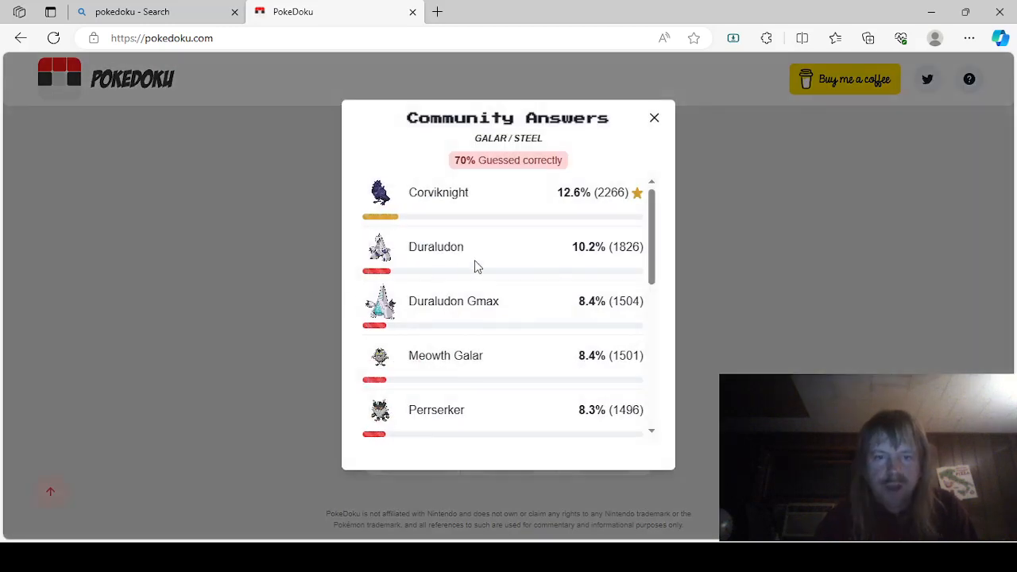
pyautogui.scroll(-3)
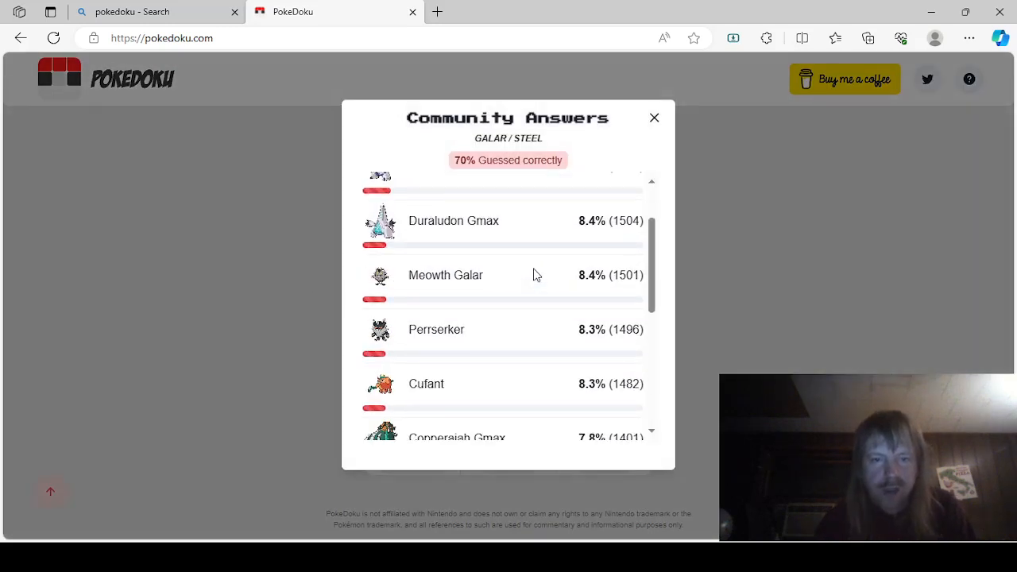
pyautogui.scroll(-3)
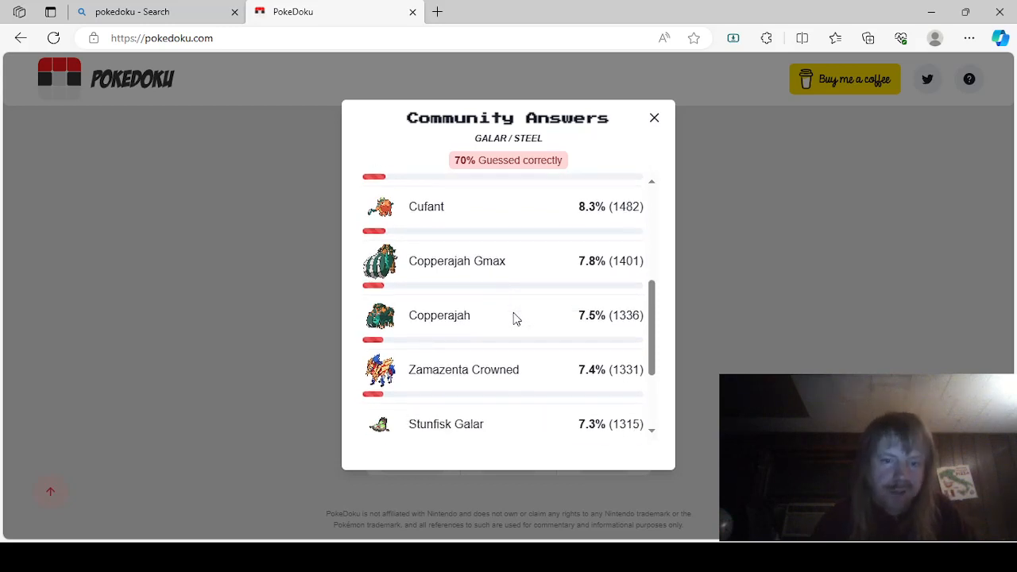
pyautogui.scroll(-3)
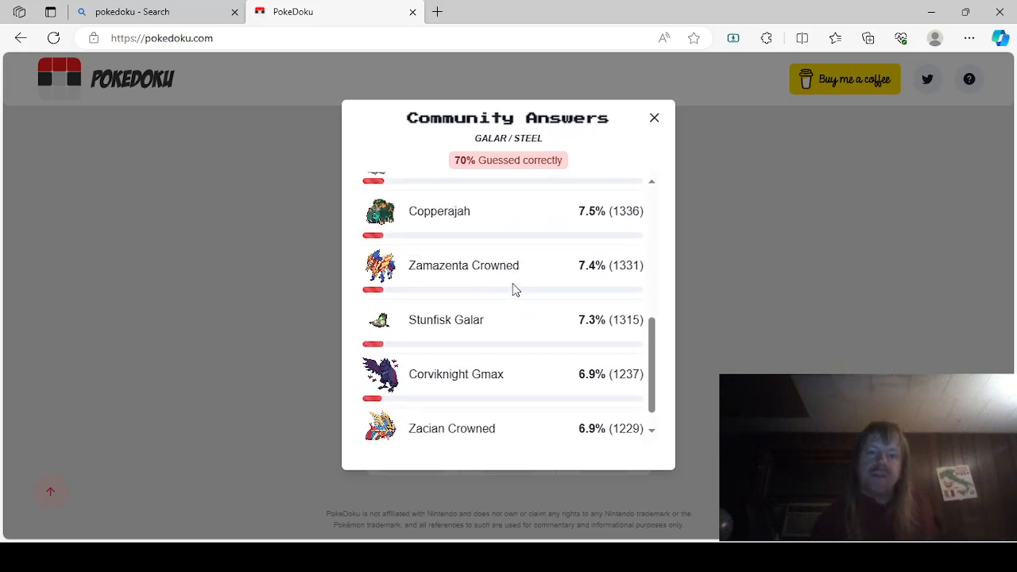
pyautogui.scroll(-3)
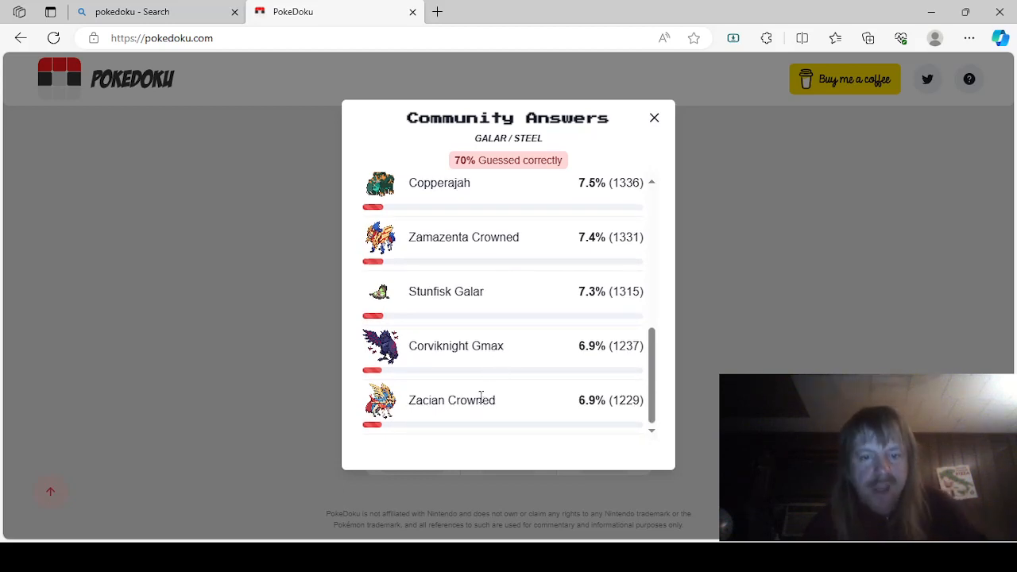
pyautogui.moveTo(725, 288)
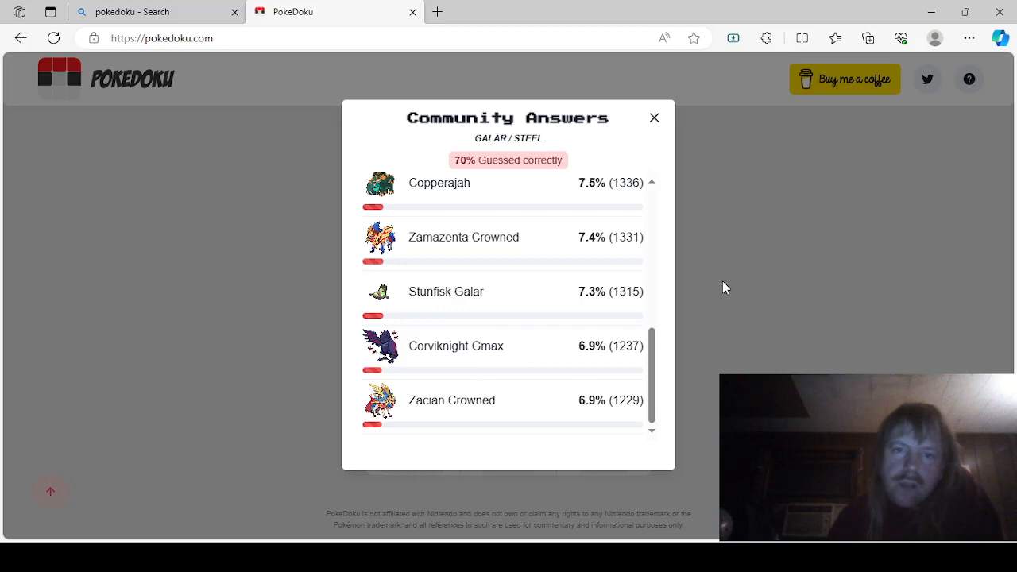
pyautogui.click(655, 118)
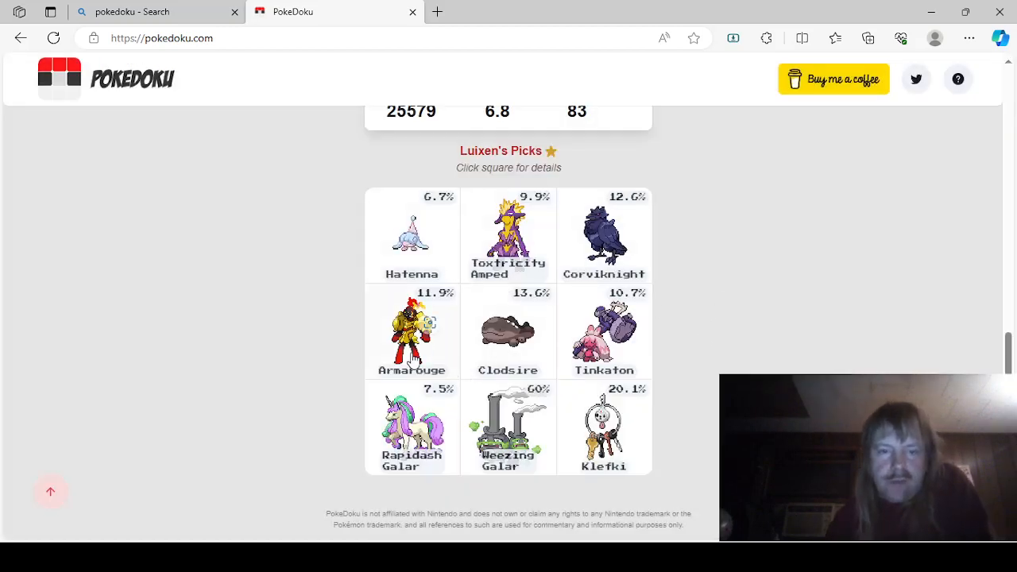
# Bring up the Paldea/Psychic community answers for the Armarouge square.
pyautogui.click(412, 332)
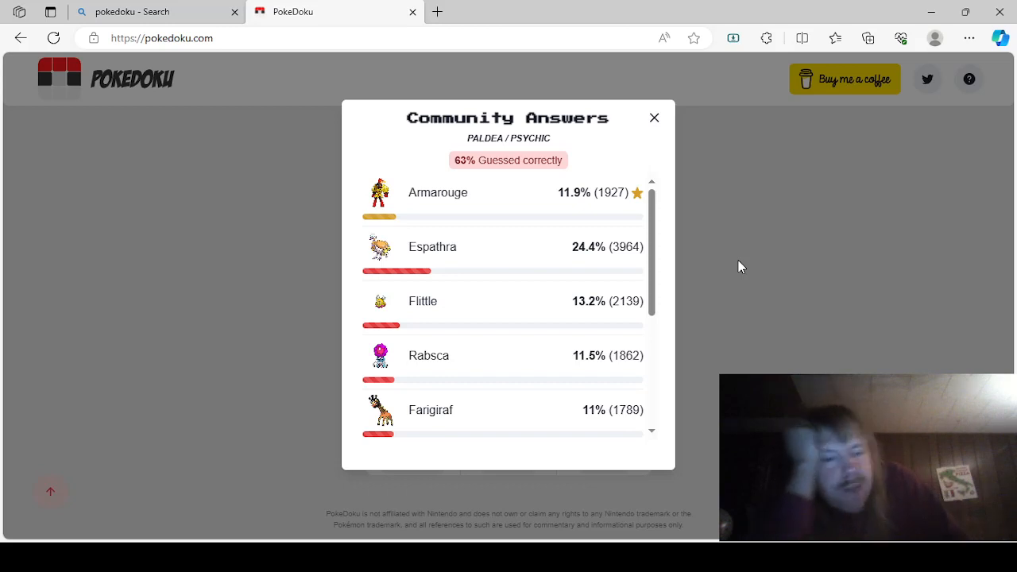
pyautogui.moveTo(468, 292)
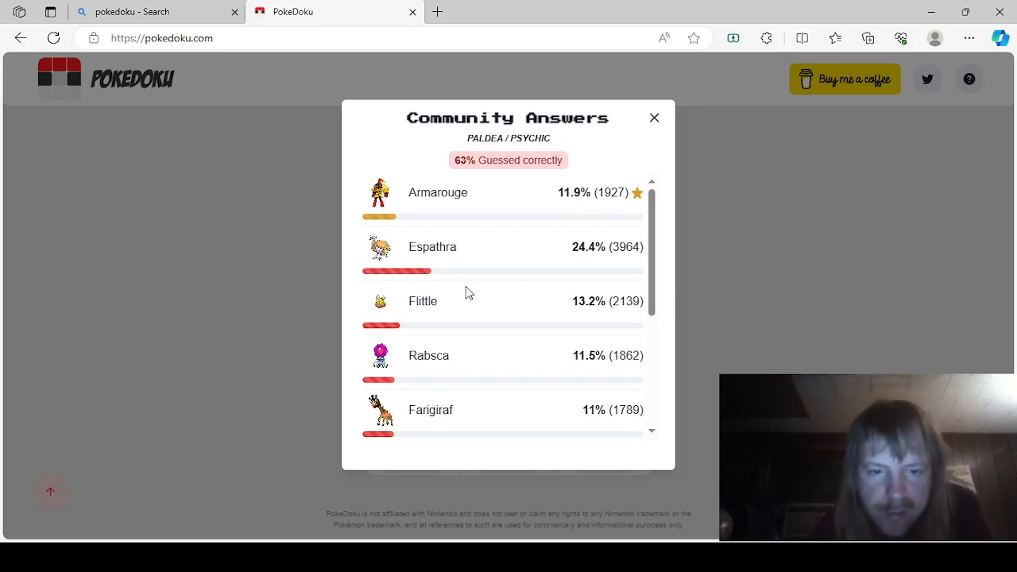
# Scroll through the Paldea/Psychic community answers (63% correct) and close the popup.
pyautogui.scroll(-3)
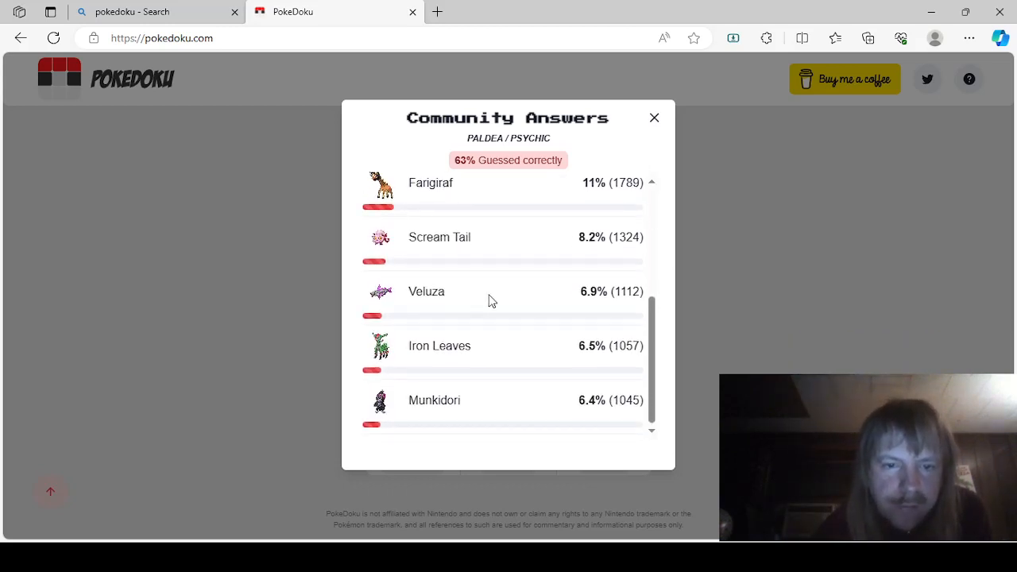
pyautogui.moveTo(332, 342)
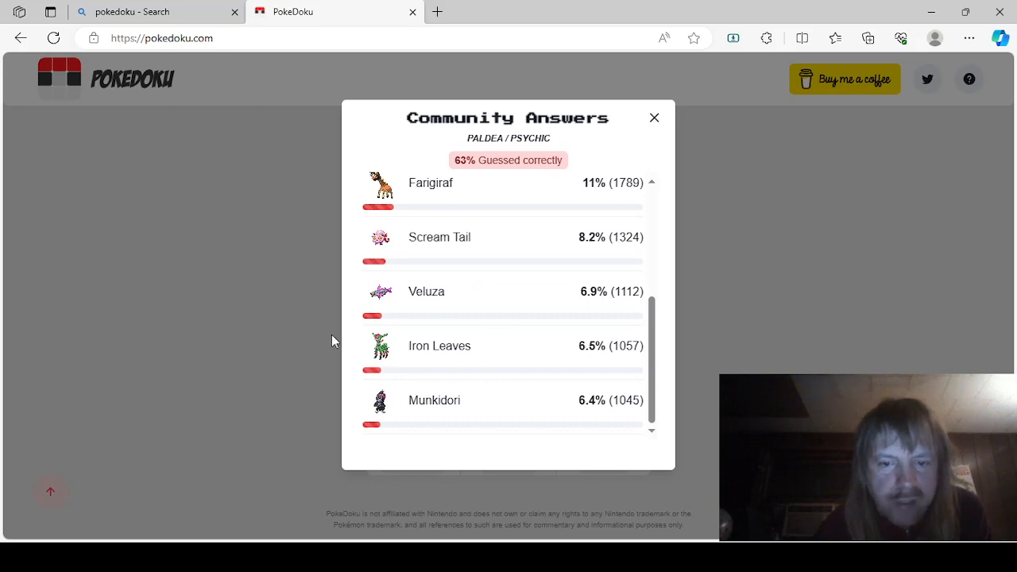
pyautogui.click(655, 118)
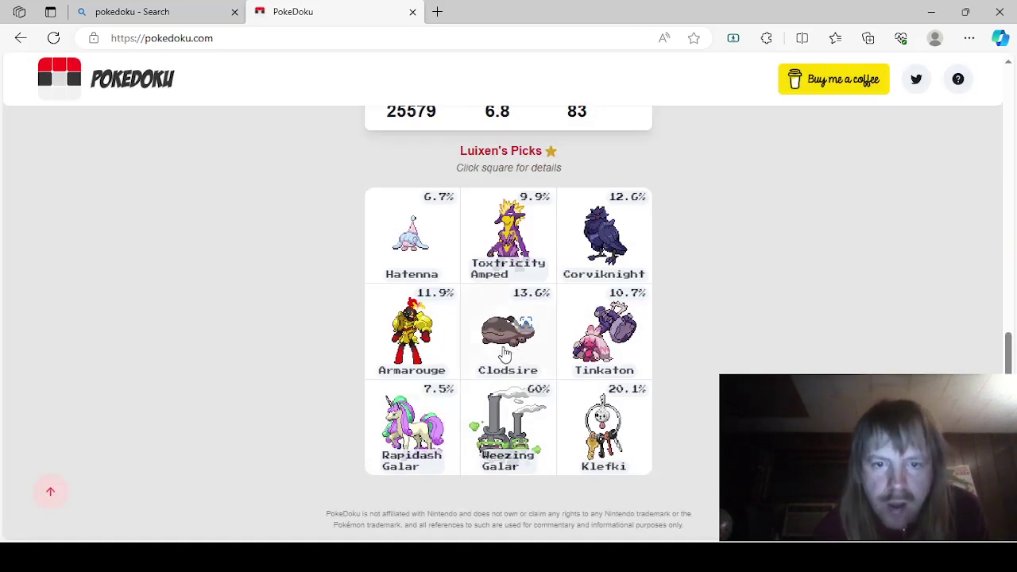
# Review the Clodsire square's Paldea/Poison community answers (67% correct) to the bottom, then close them.
pyautogui.click(509, 332)
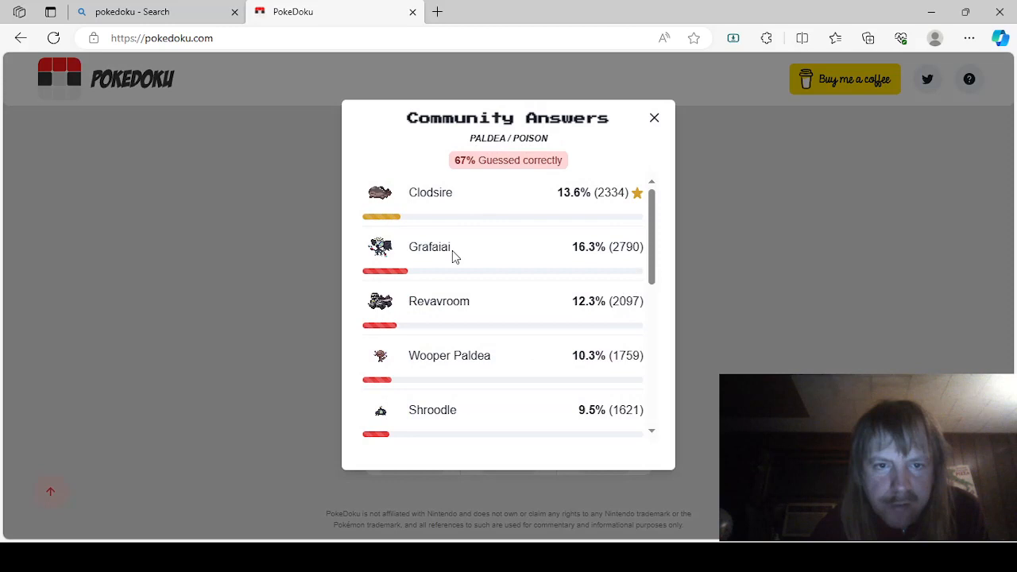
pyautogui.scroll(-3)
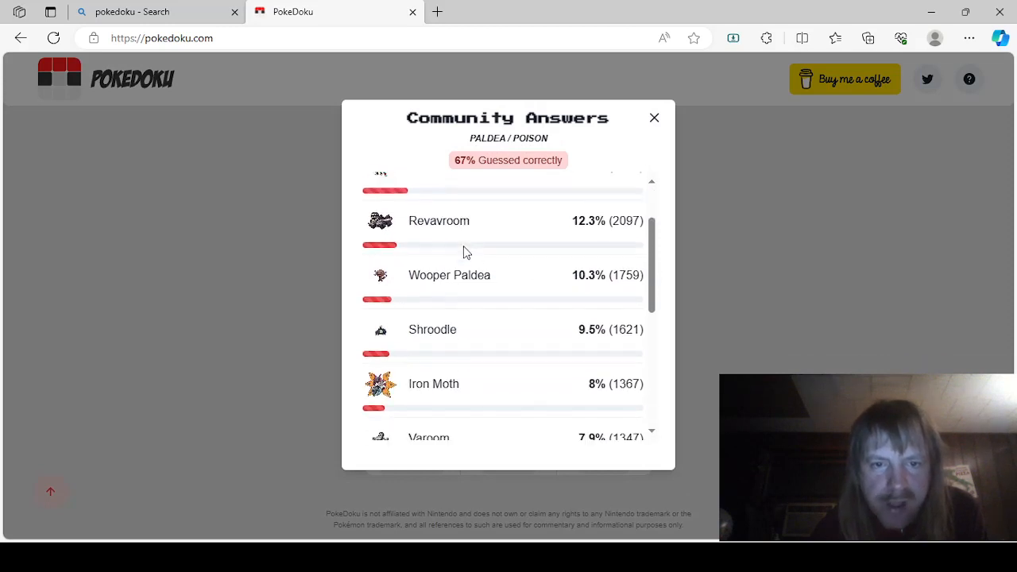
pyautogui.scroll(-3)
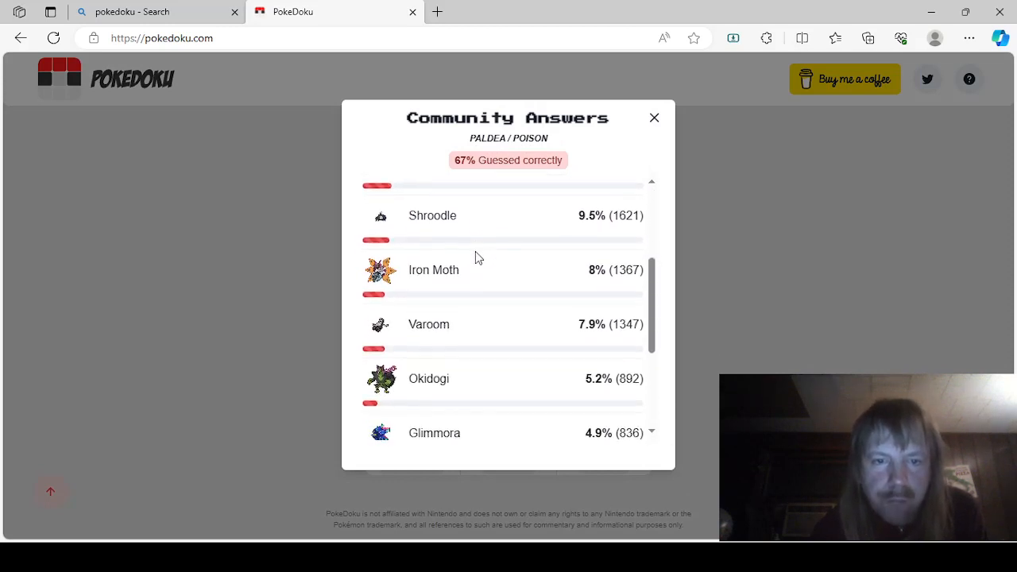
pyautogui.scroll(-3)
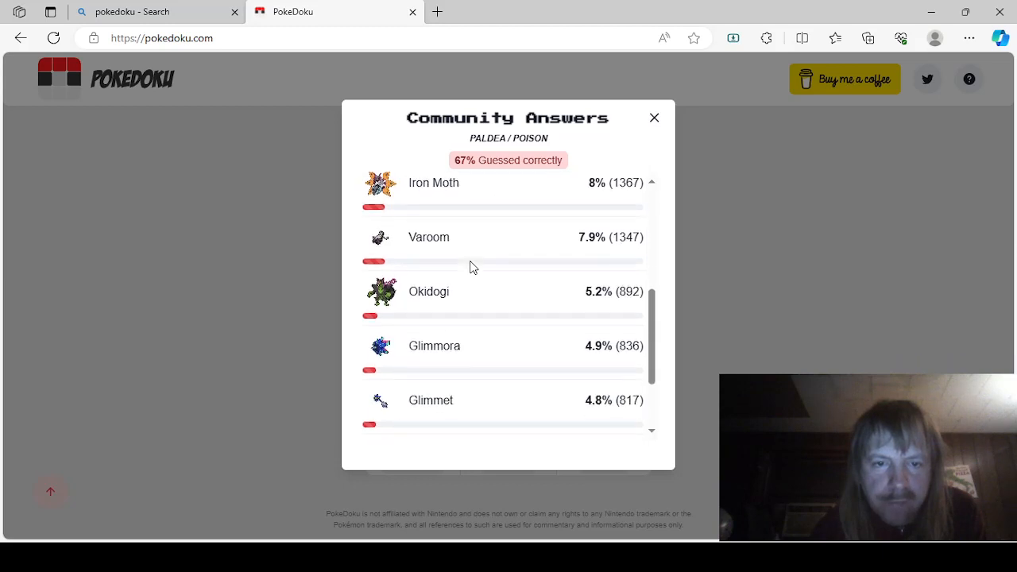
pyautogui.scroll(-3)
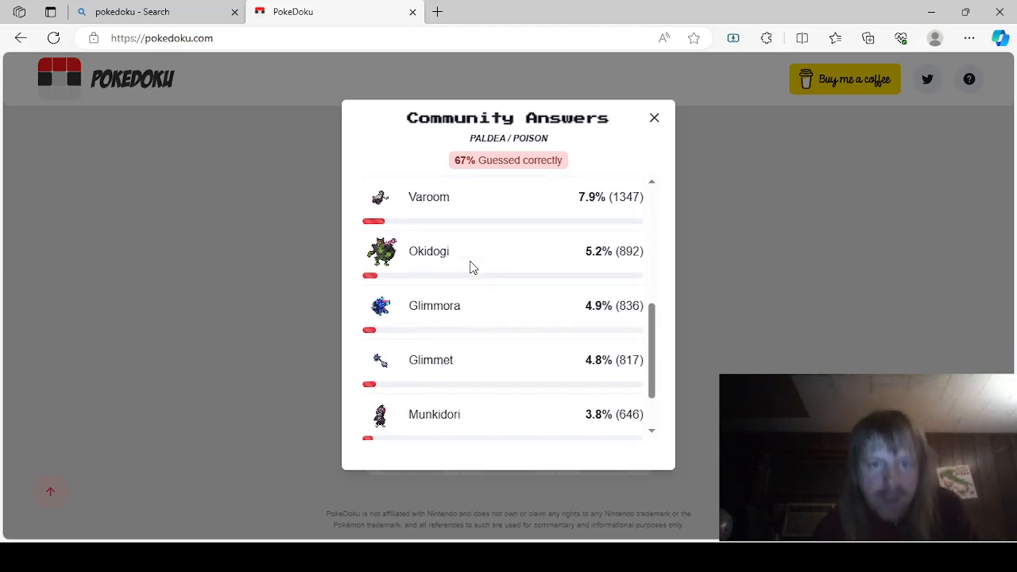
pyautogui.scroll(-3)
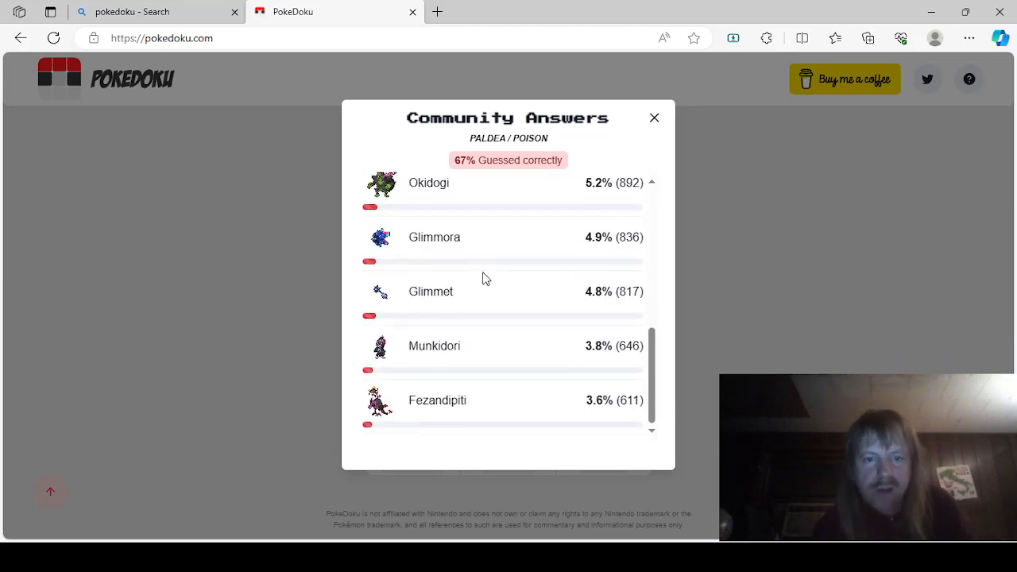
pyautogui.moveTo(487, 406)
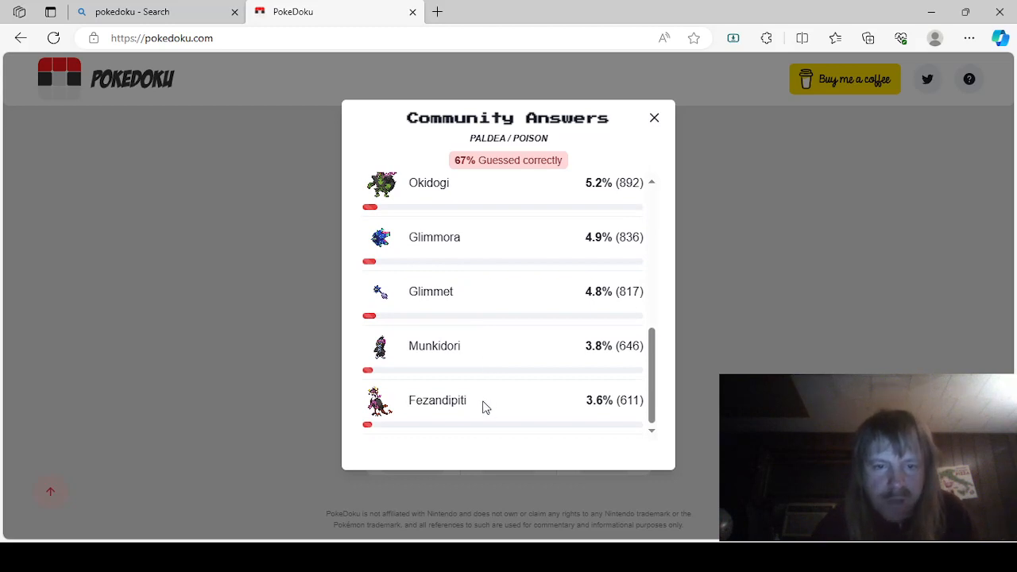
pyautogui.moveTo(443, 321)
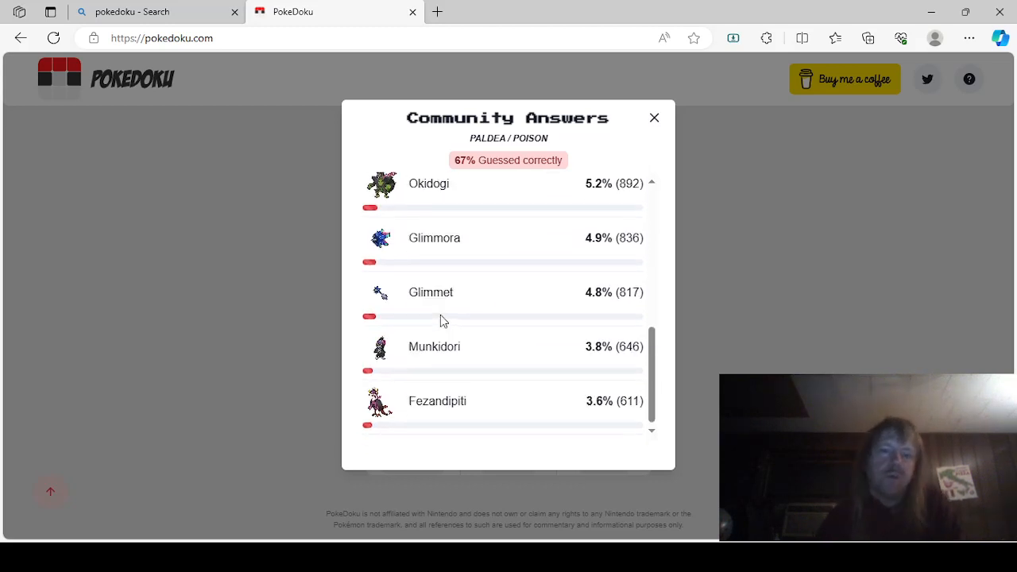
pyautogui.click(655, 118)
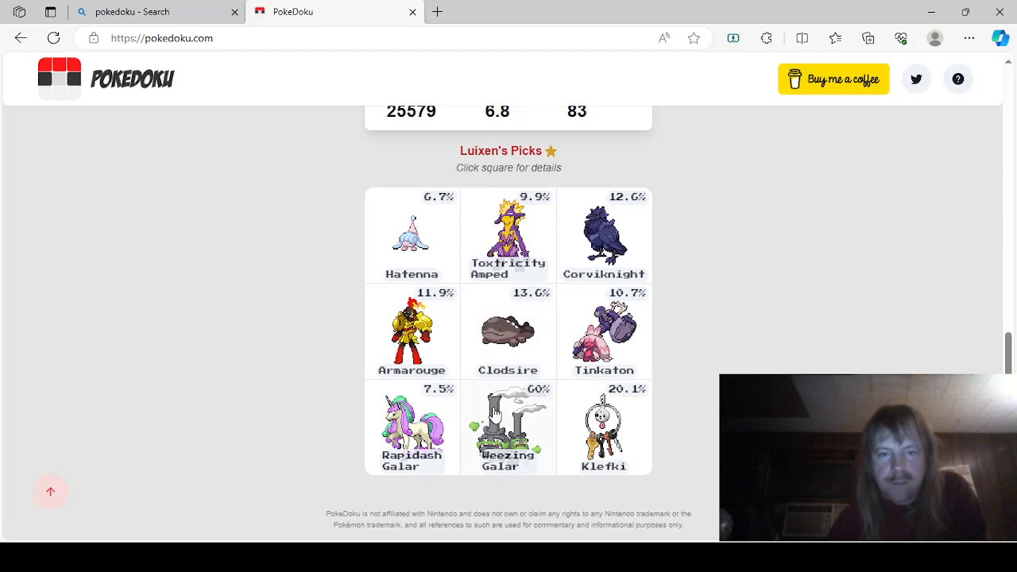
pyautogui.click(604, 332)
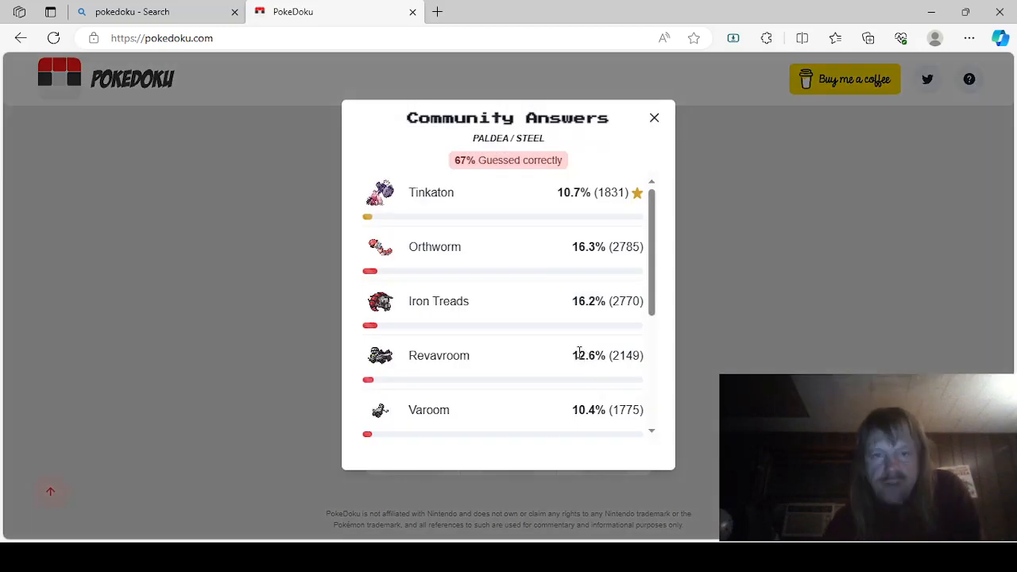
pyautogui.scroll(-3)
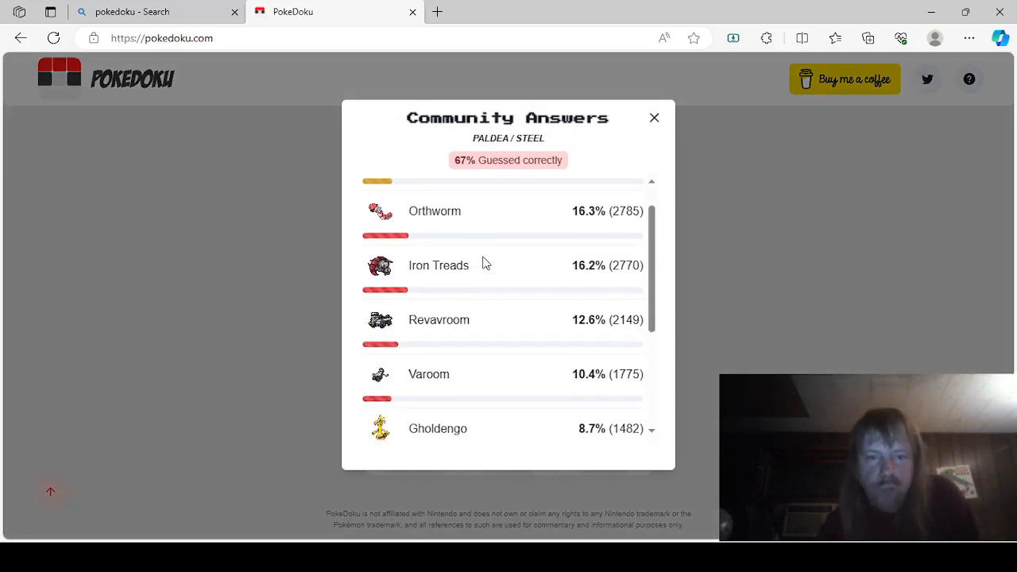
pyautogui.scroll(-3)
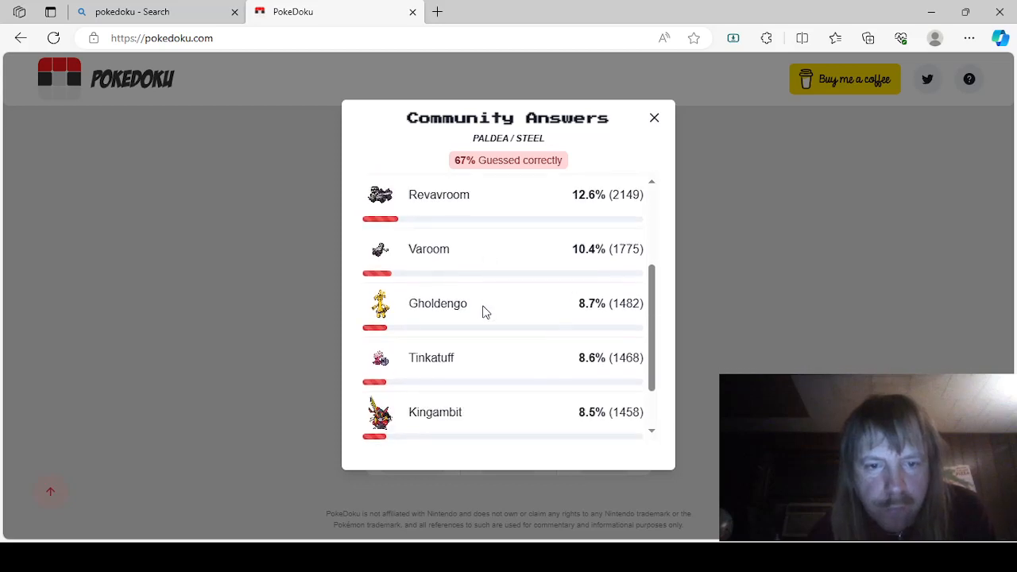
pyautogui.scroll(-3)
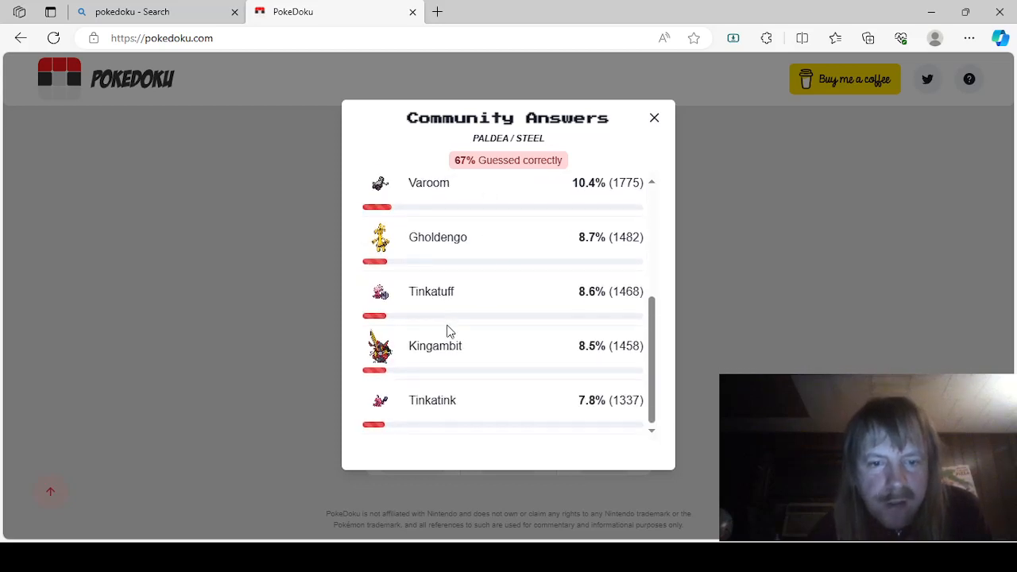
pyautogui.moveTo(253, 353)
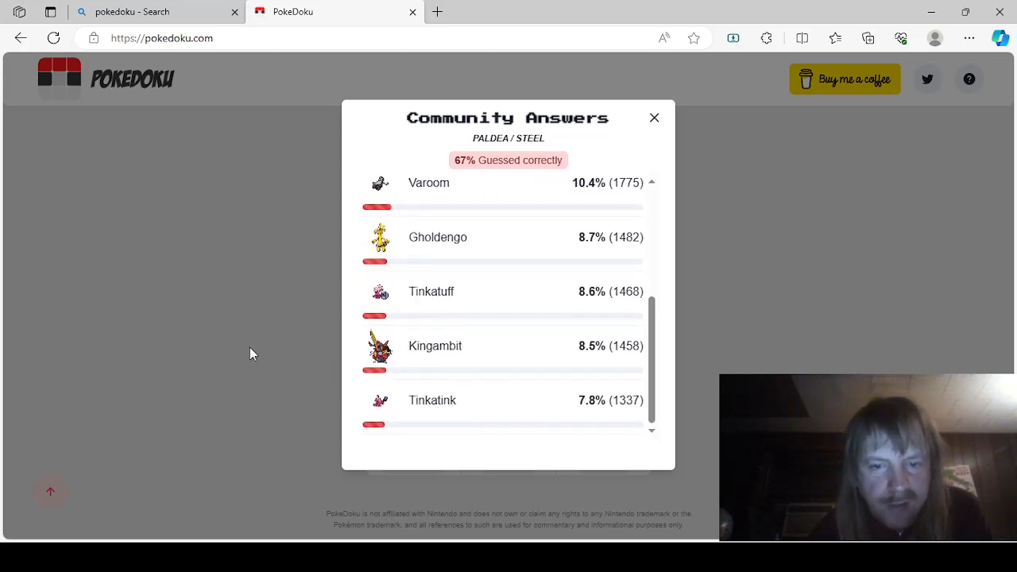
pyautogui.click(655, 117)
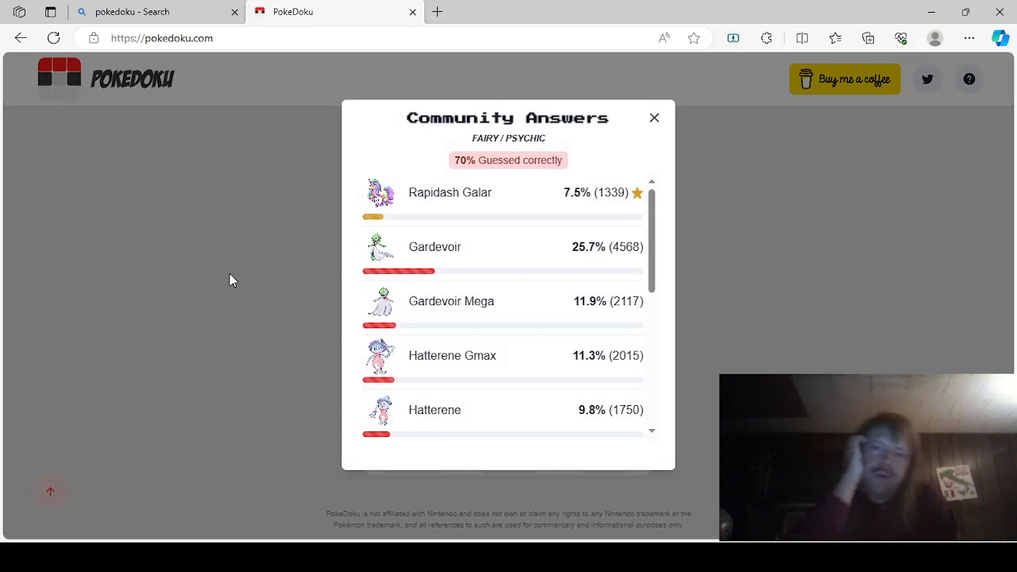
pyautogui.scroll(-3)
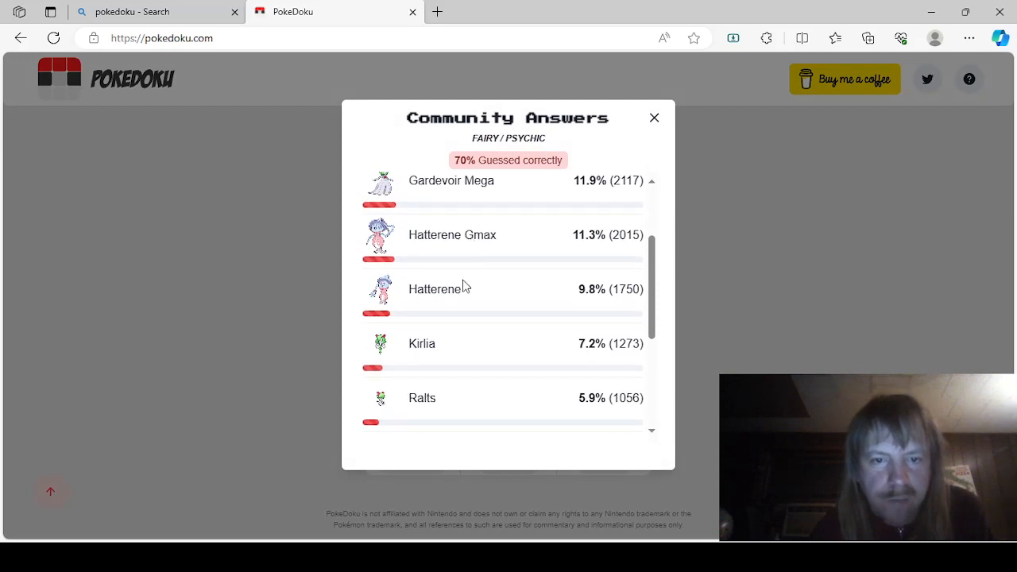
pyautogui.scroll(-3)
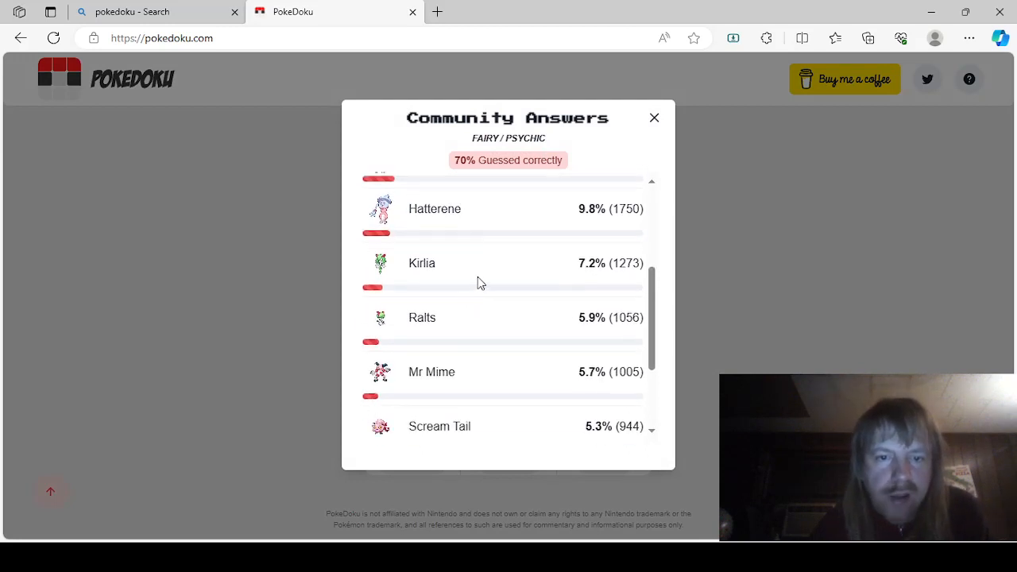
pyautogui.scroll(-3)
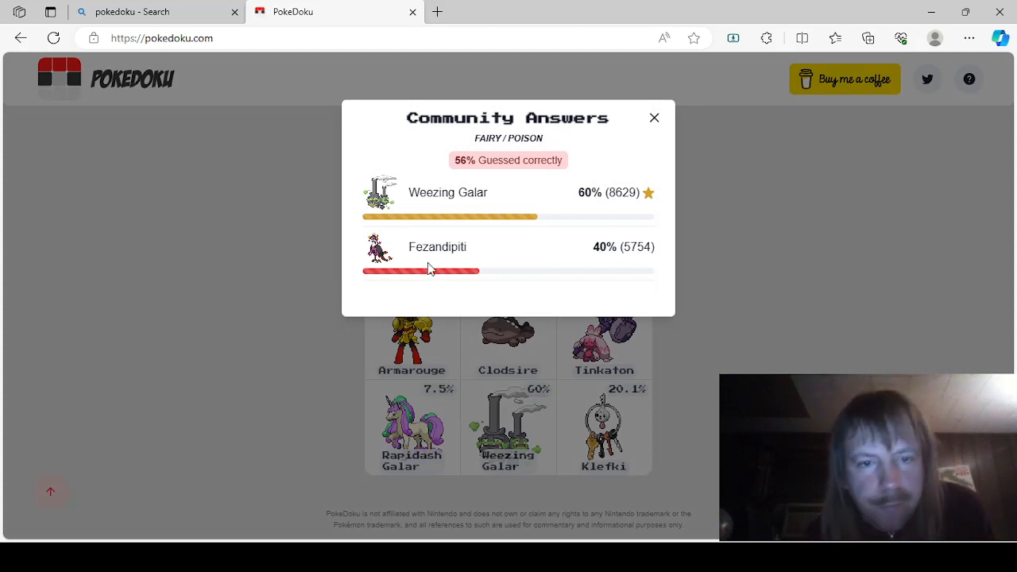
pyautogui.click(655, 118)
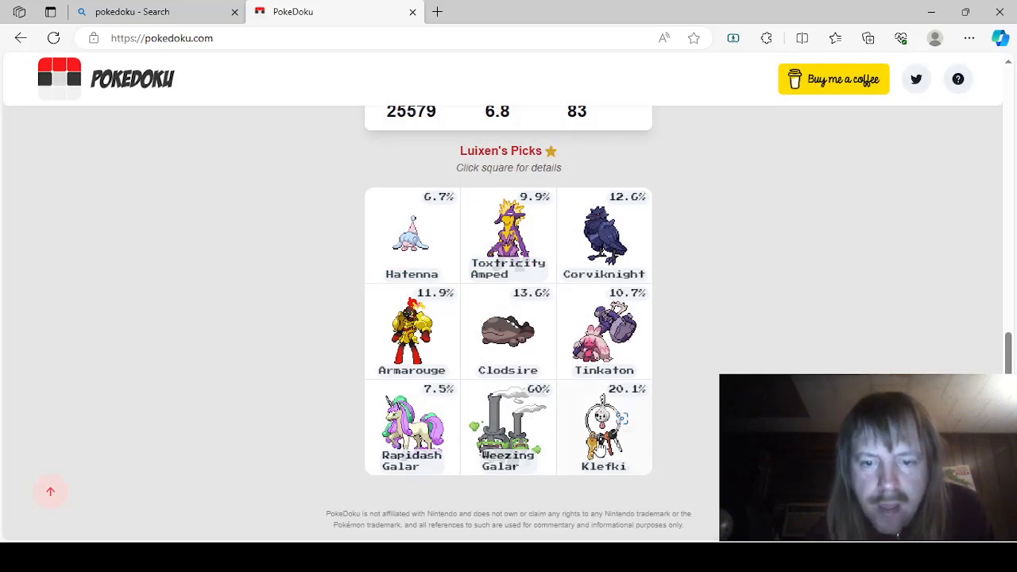
pyautogui.click(604, 427)
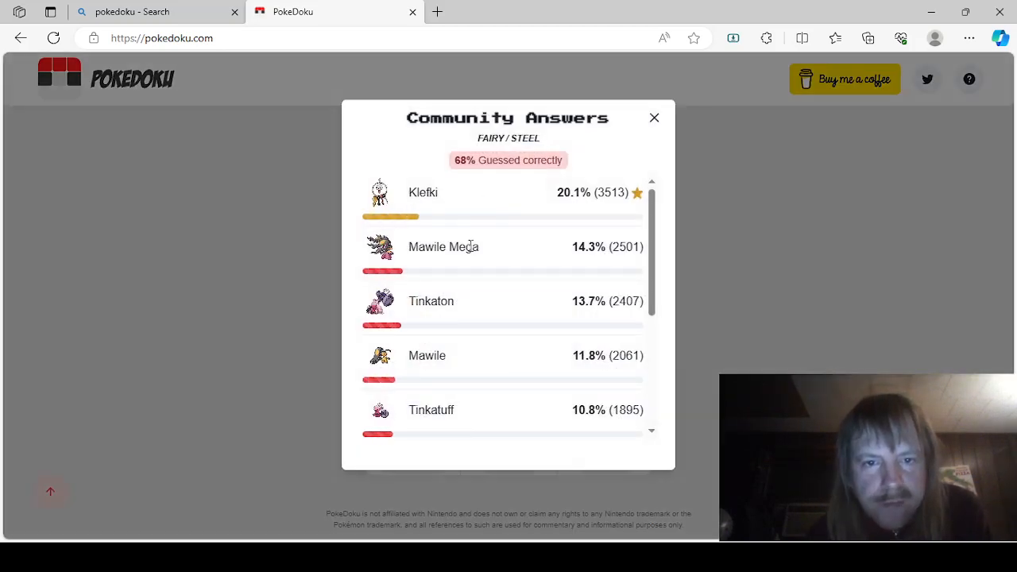
pyautogui.scroll(-3)
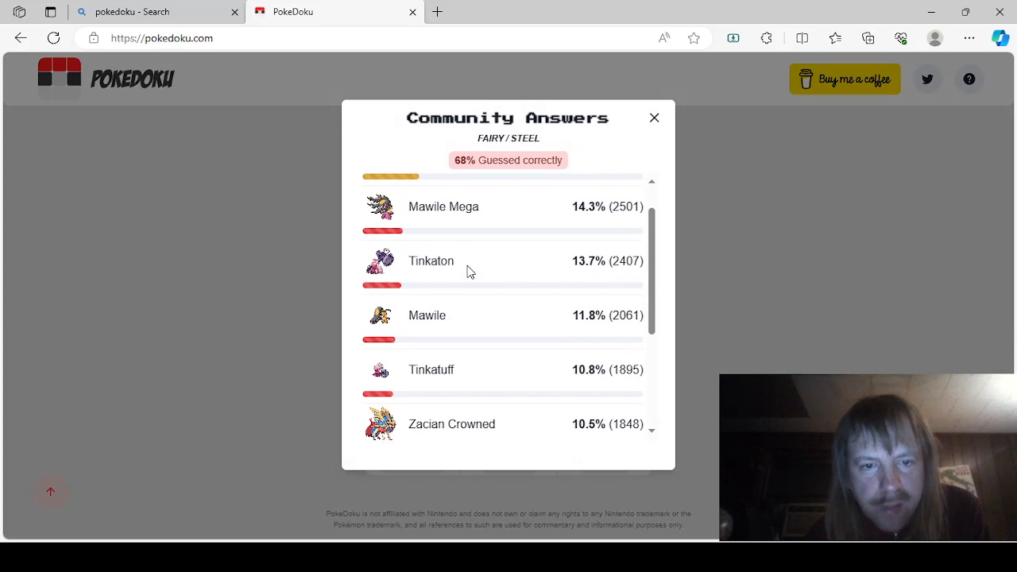
pyautogui.scroll(-3)
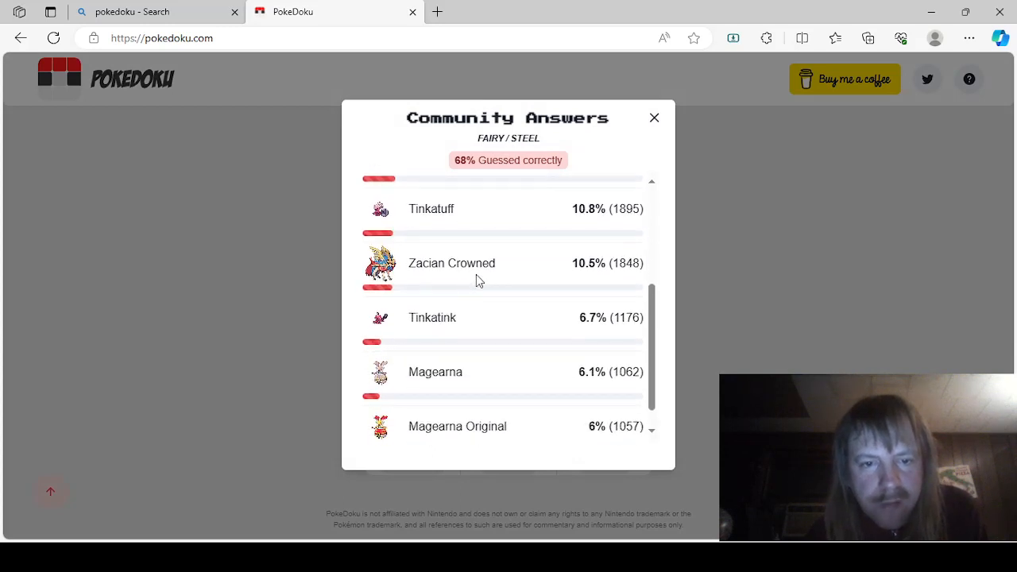
pyautogui.scroll(-3)
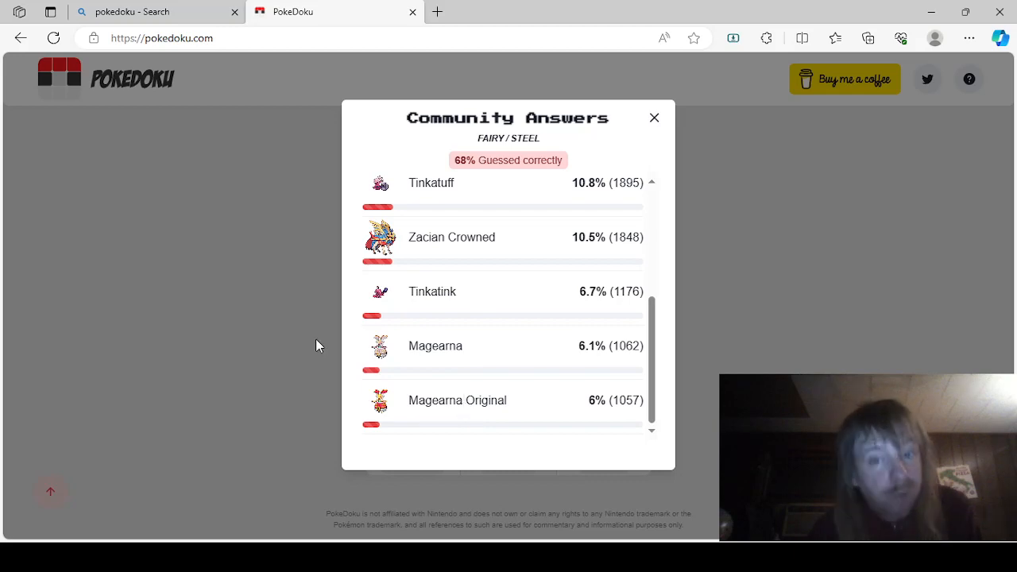
pyautogui.click(655, 118)
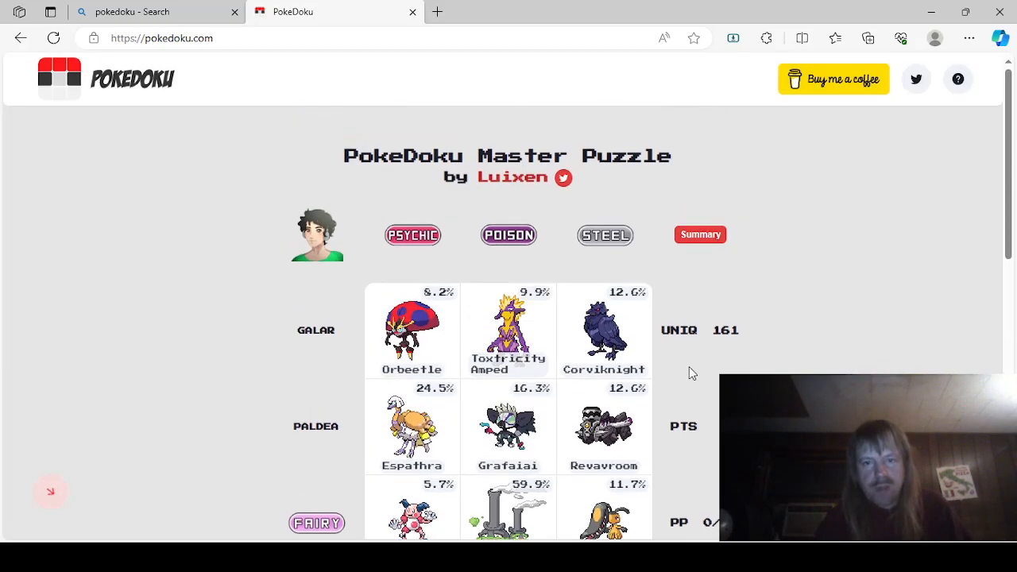
pyautogui.moveTo(836, 324)
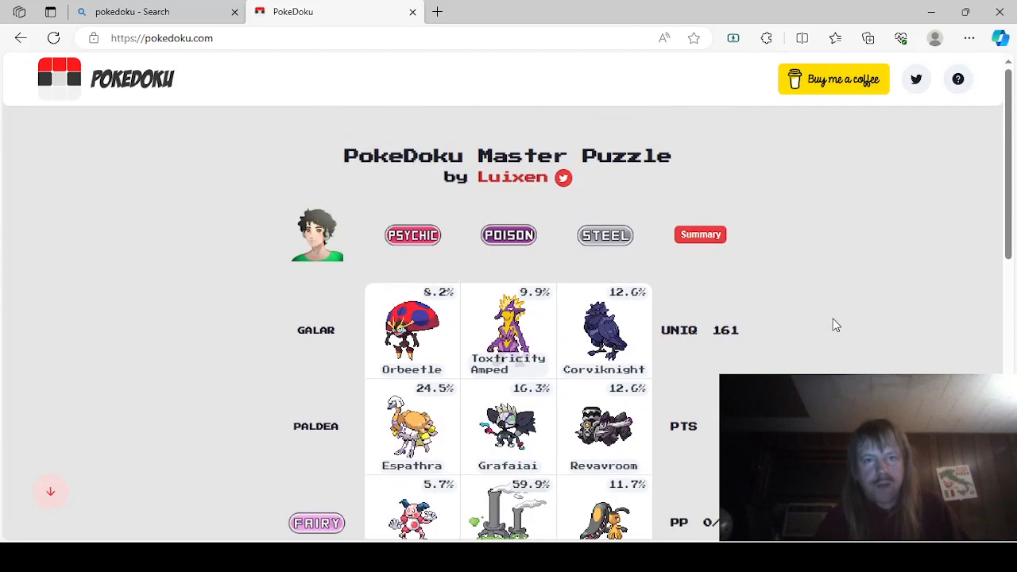
# Scroll the page so the solved Master Puzzle board and title are in view.
pyautogui.scroll(-3)
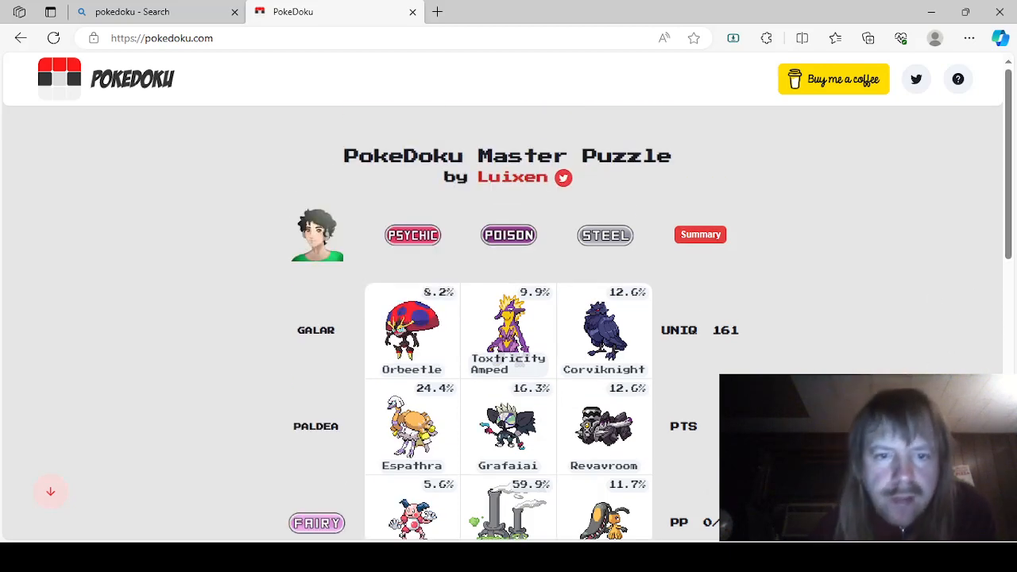
pyautogui.moveTo(772, 332)
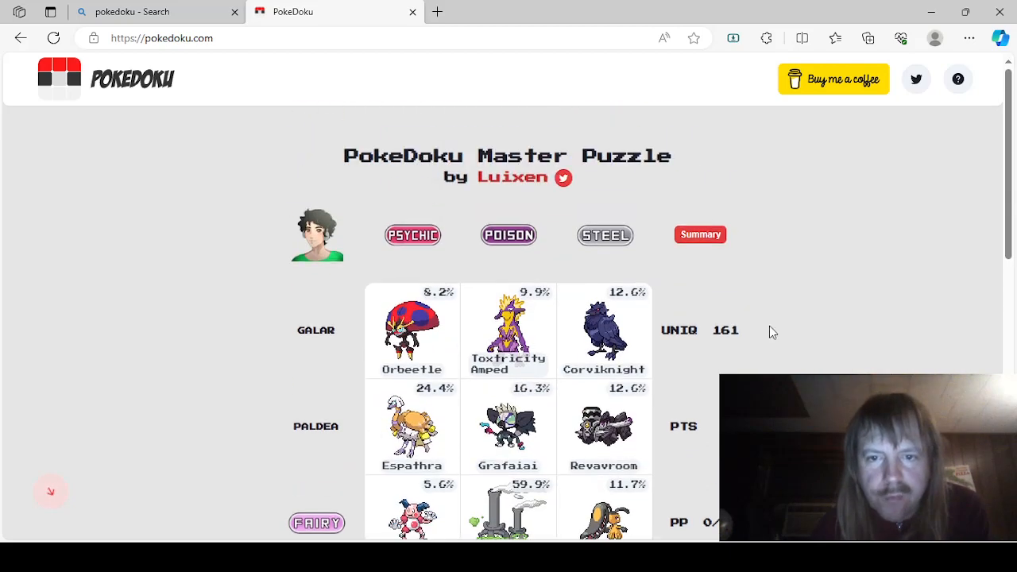